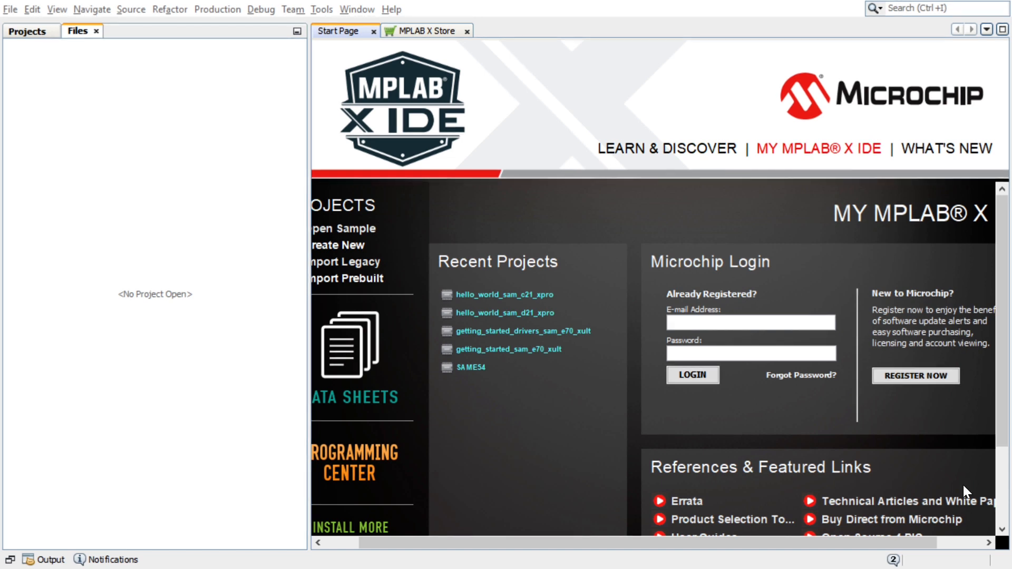
Step: Begin a new project choosing Microchip Embedded and the 32-bit MPLAB Harmony 3 Project type
left_click(9, 9)
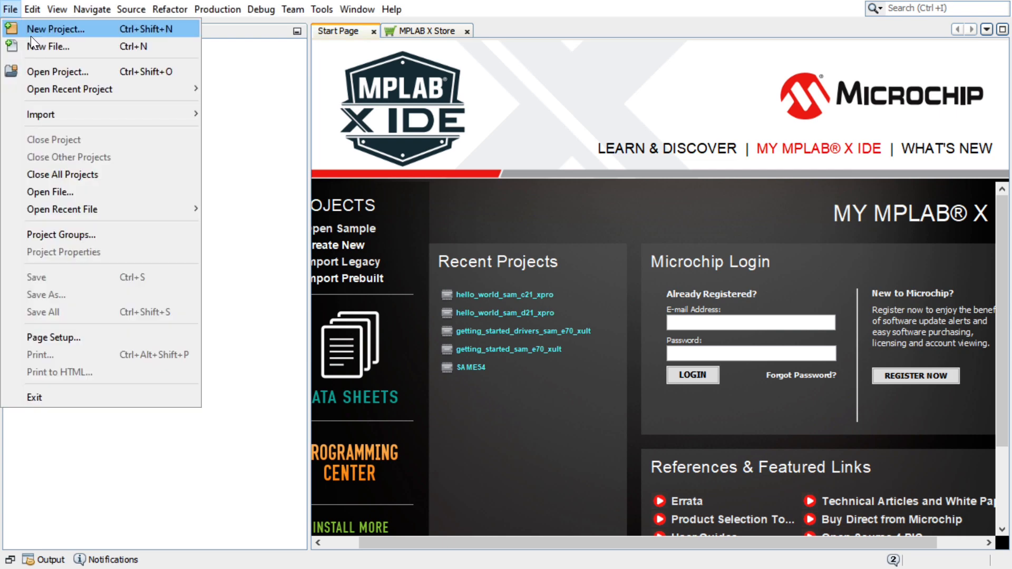
left_click(56, 29)
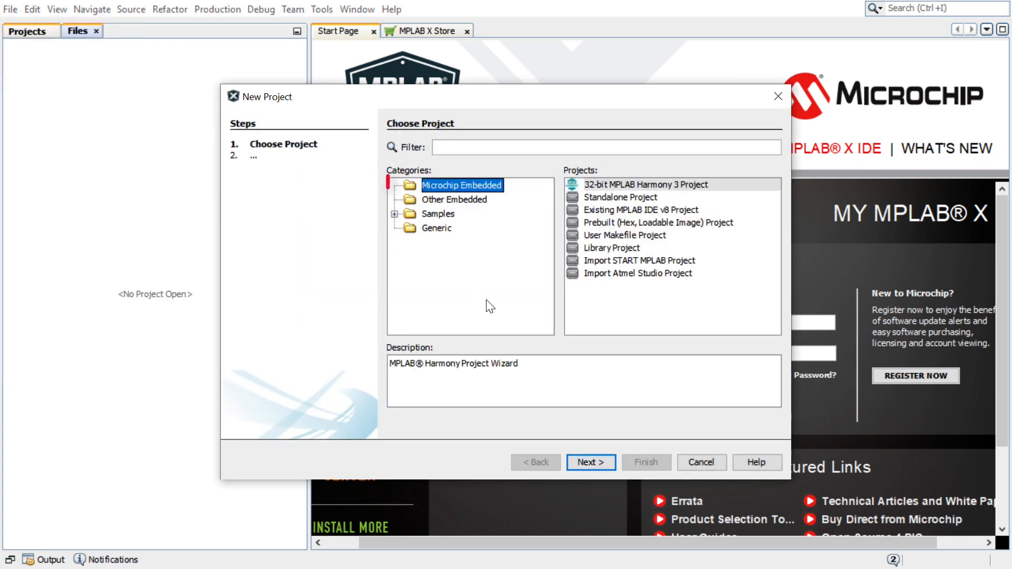
left_click(461, 186)
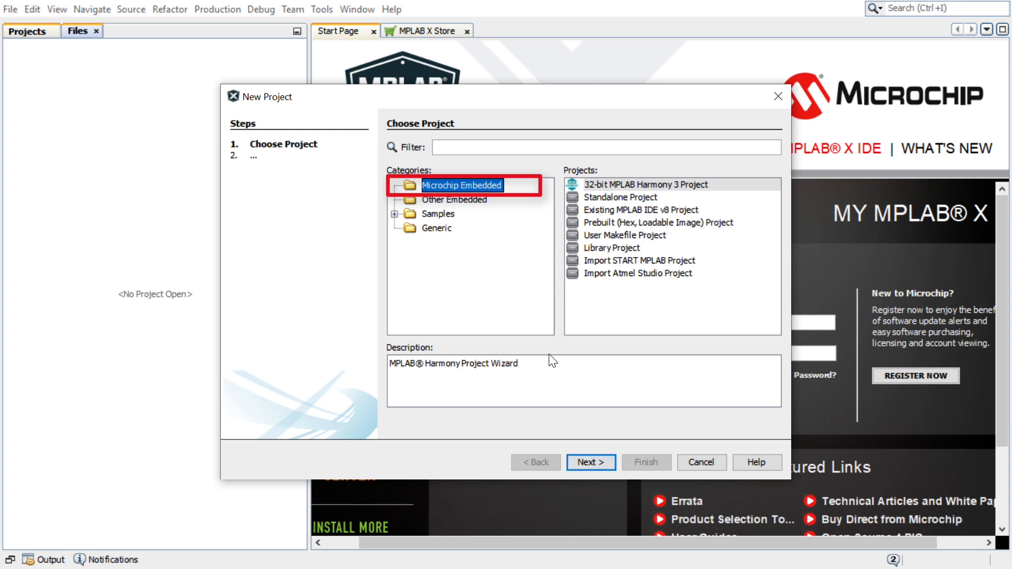
left_click(642, 184)
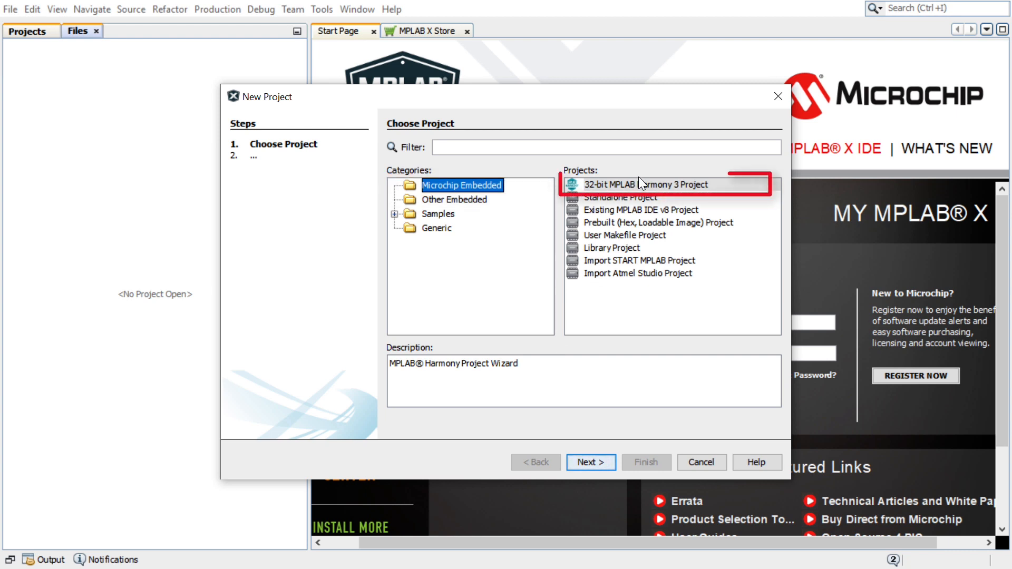
left_click(644, 184)
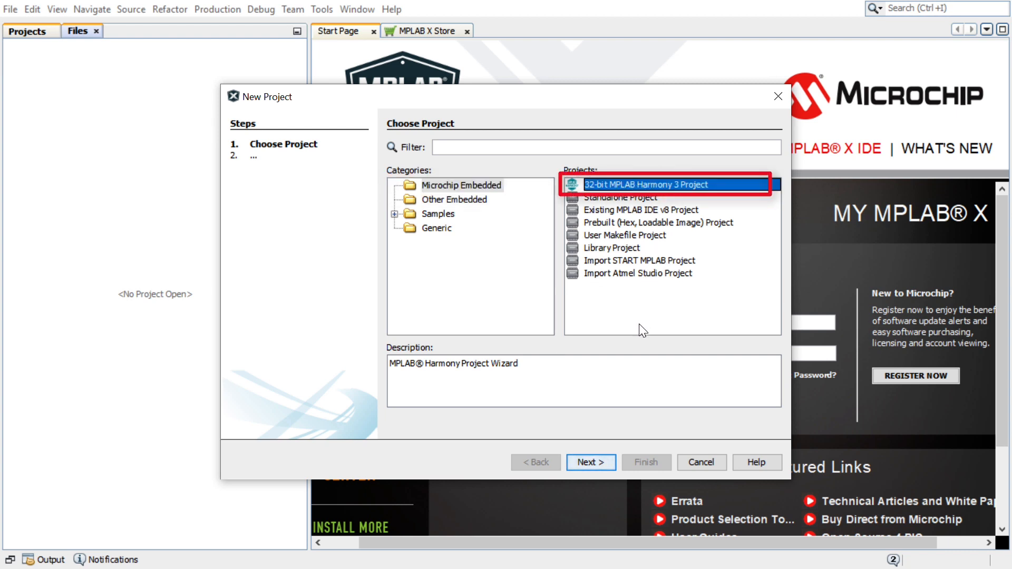
mouse_move(633, 350)
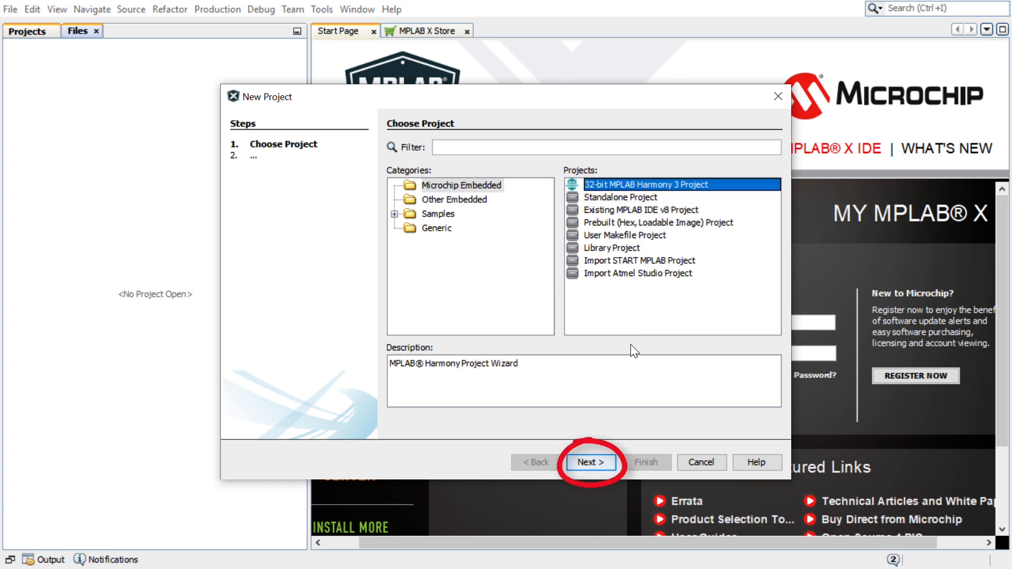
Step: Advance to Framework Selection keeping the framework path C:\Microchip\Harmony
left_click(589, 462)
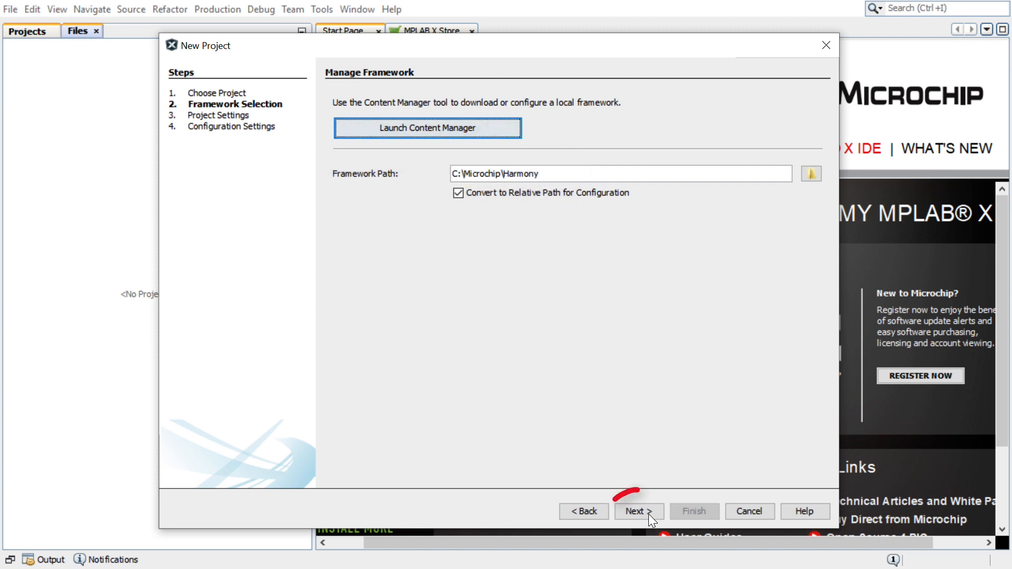
Step: Enter folder hello_world and project name hello_world_sam_c21_xpro in Project Settings
left_click(639, 511)
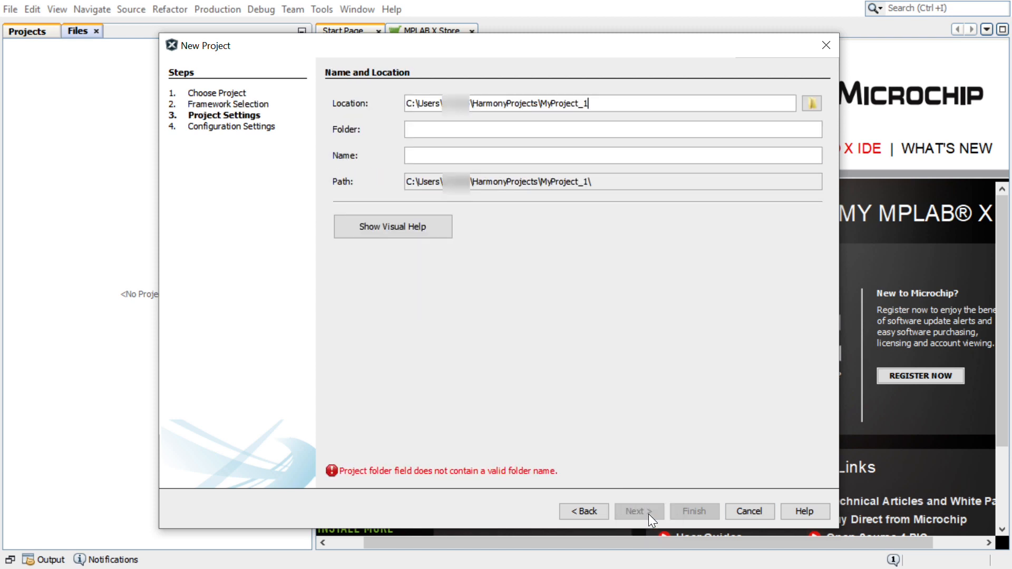
mouse_move(610, 198)
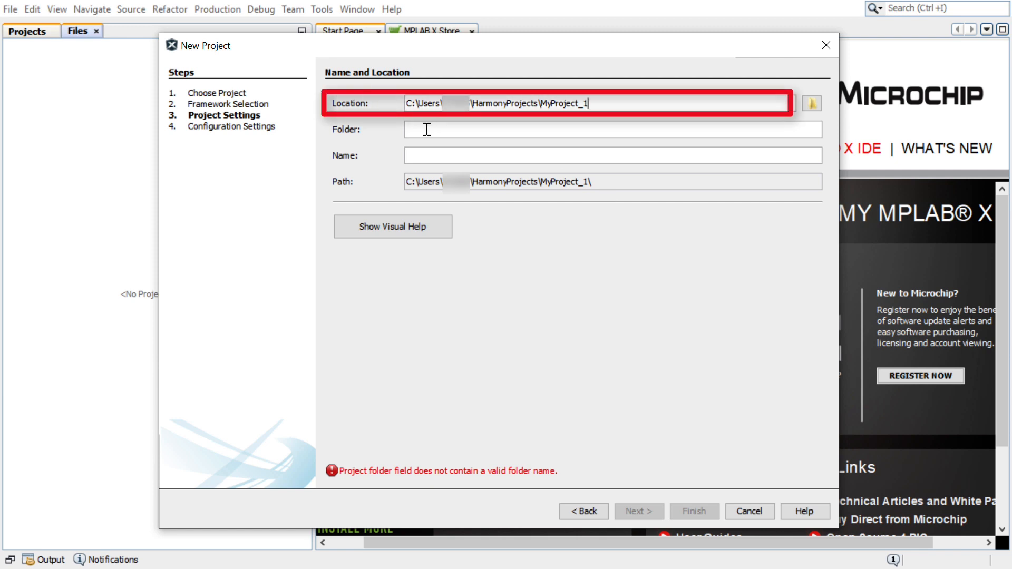
mouse_move(504, 155)
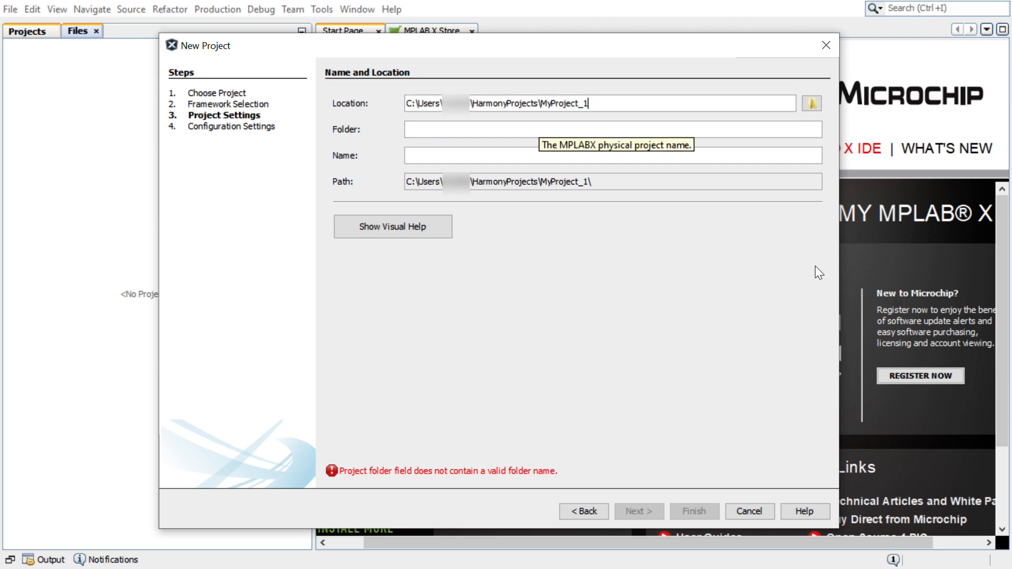
left_click(611, 129)
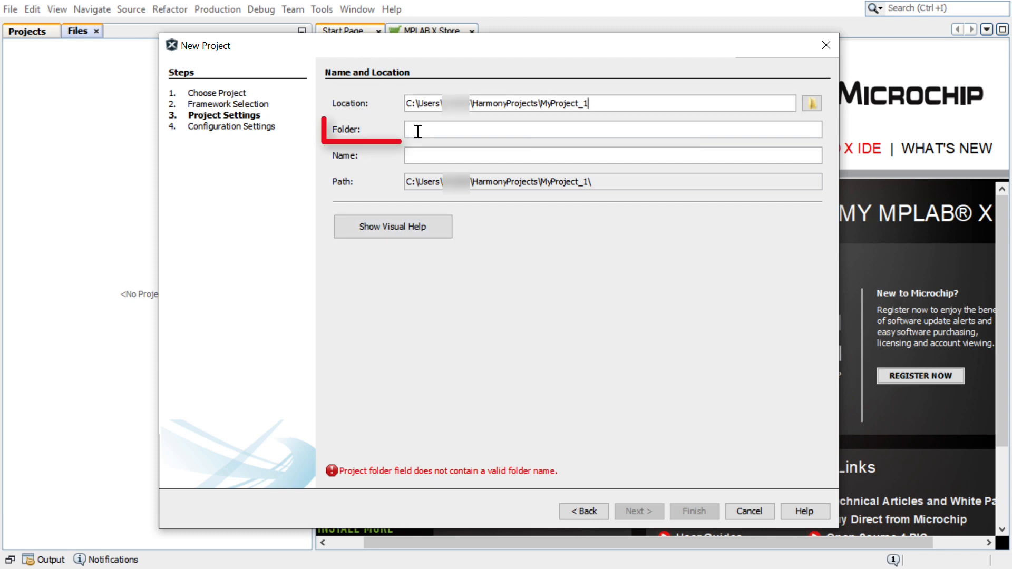
left_click(612, 129)
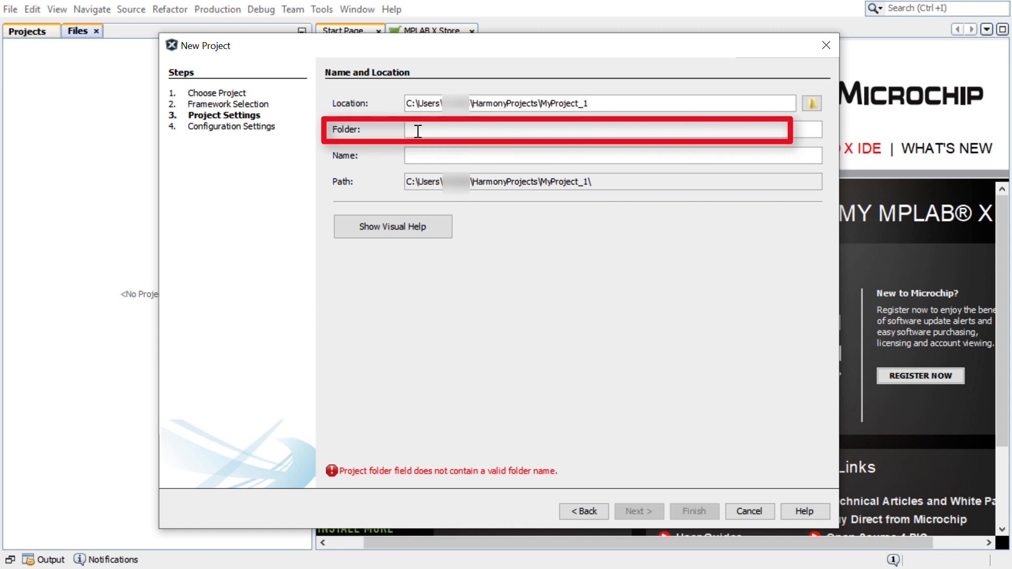
type("h")
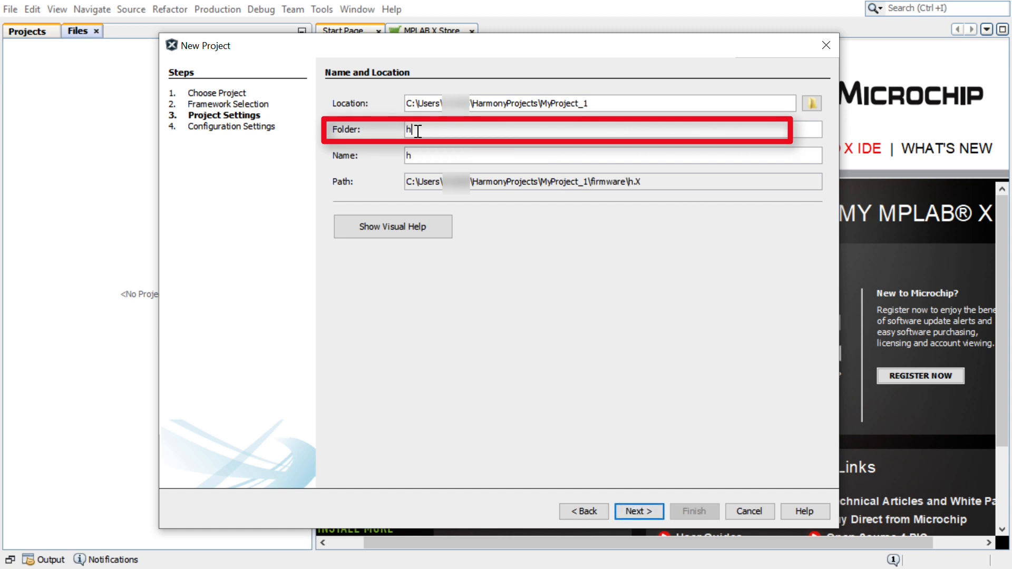
type("ello_world")
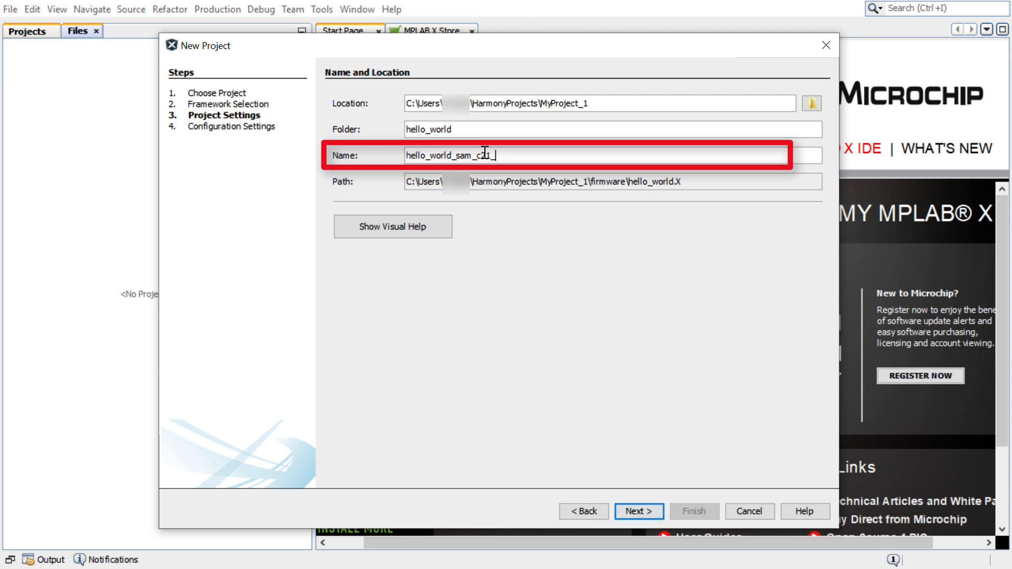
type("xpro")
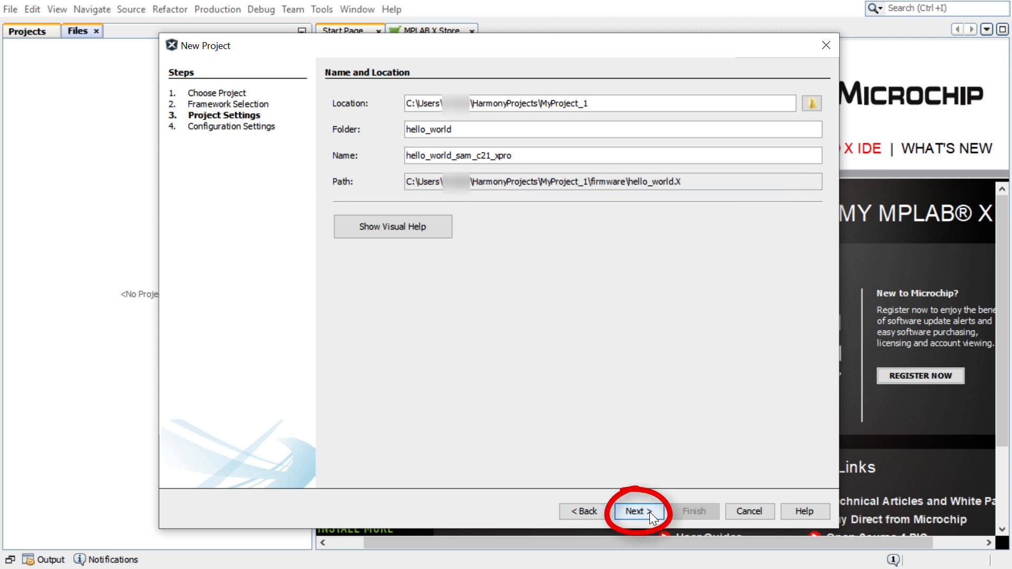
Step: Select ATSAMC21N18A as the target device and finish creating the project
left_click(638, 512)
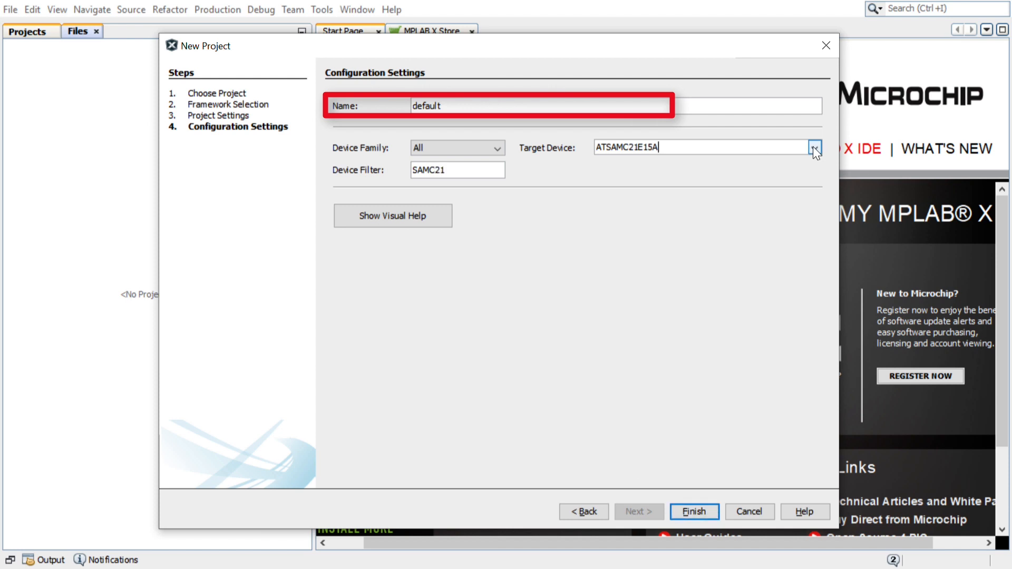
left_click(813, 148)
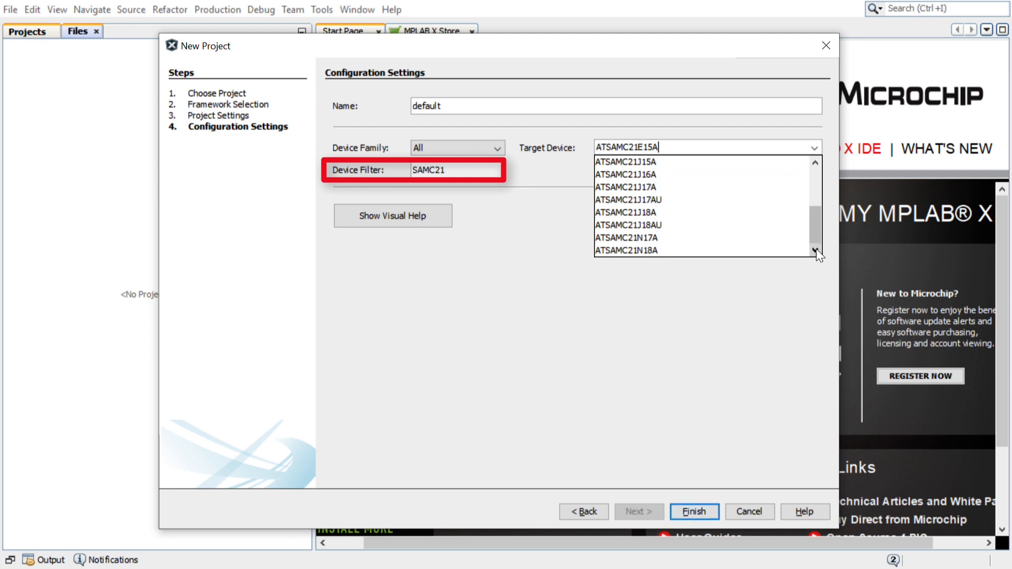
left_click(626, 251)
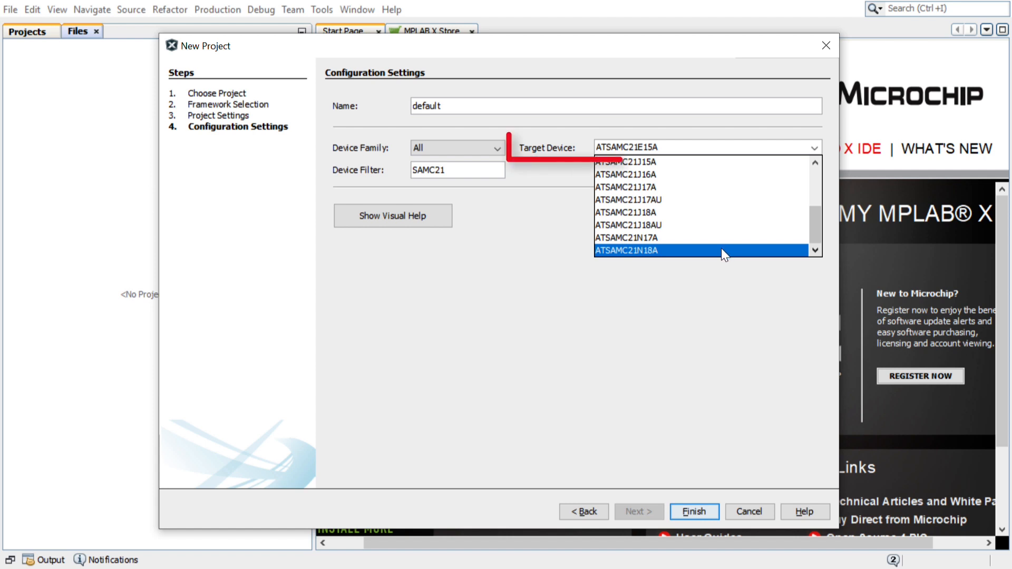
left_click(623, 251)
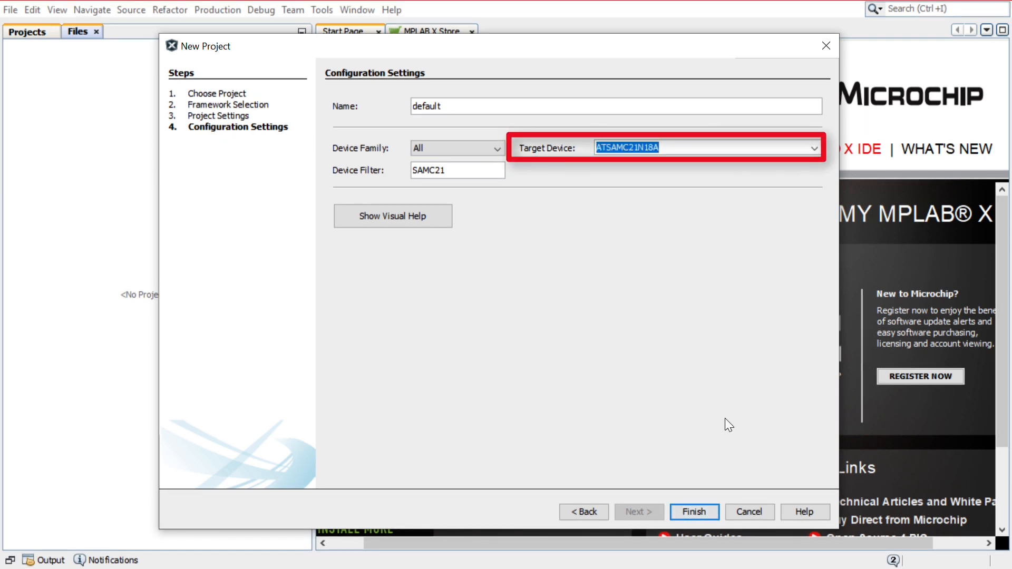
mouse_move(723, 254)
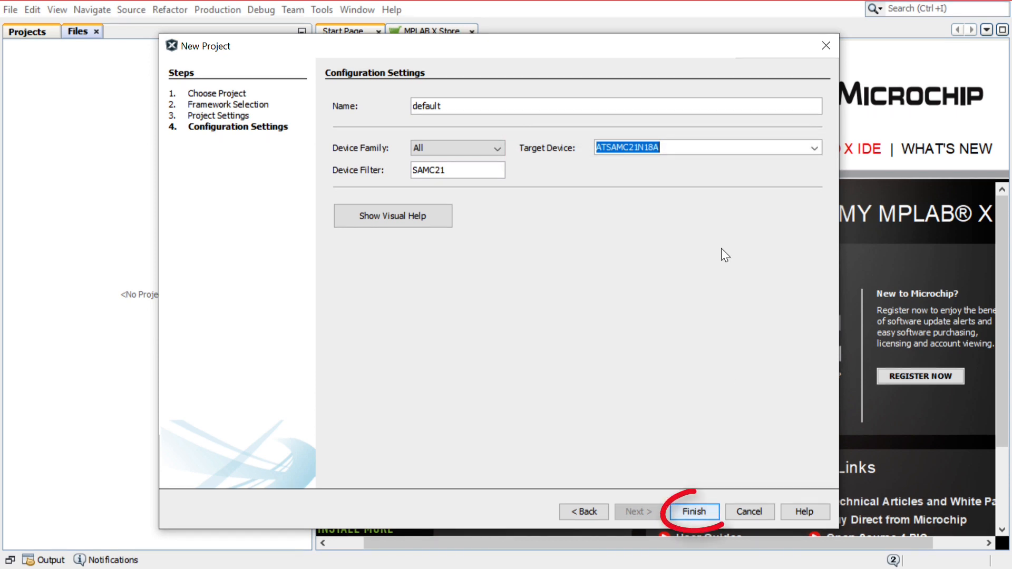
mouse_move(692, 517)
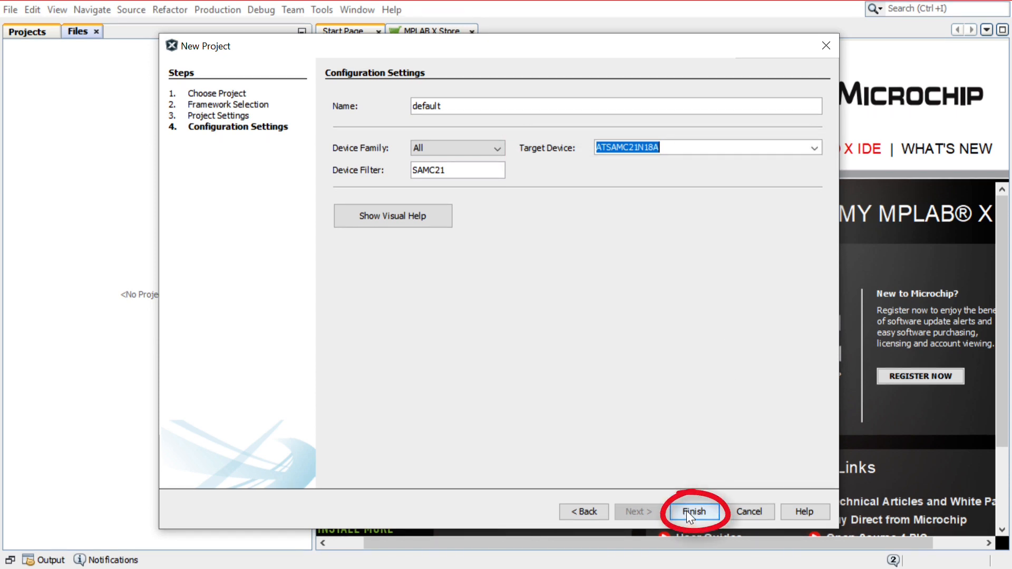
left_click(695, 511)
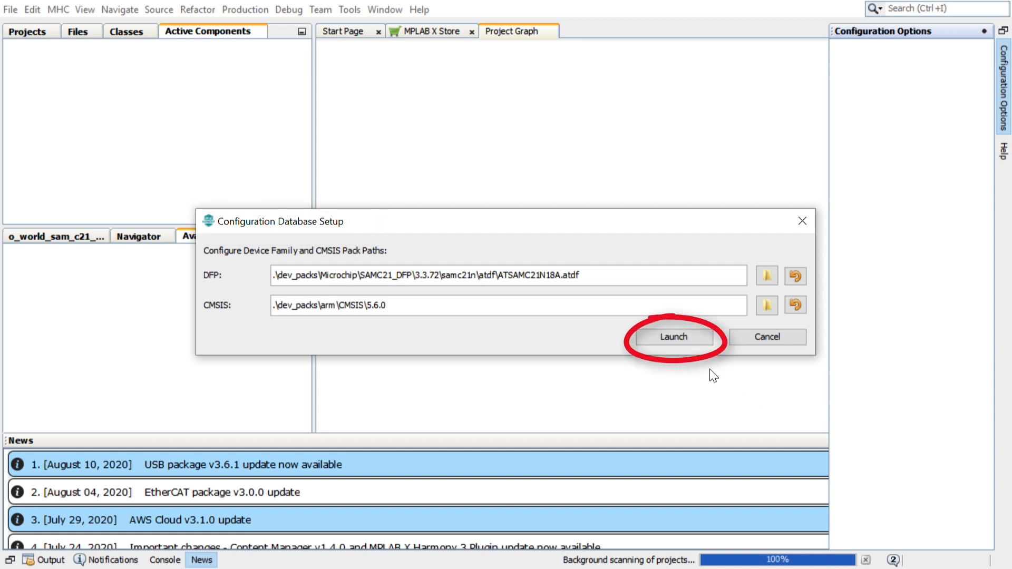
Step: Launch MPLAB Harmony Configurator with the default DFP and CMSIS pack paths
left_click(673, 336)
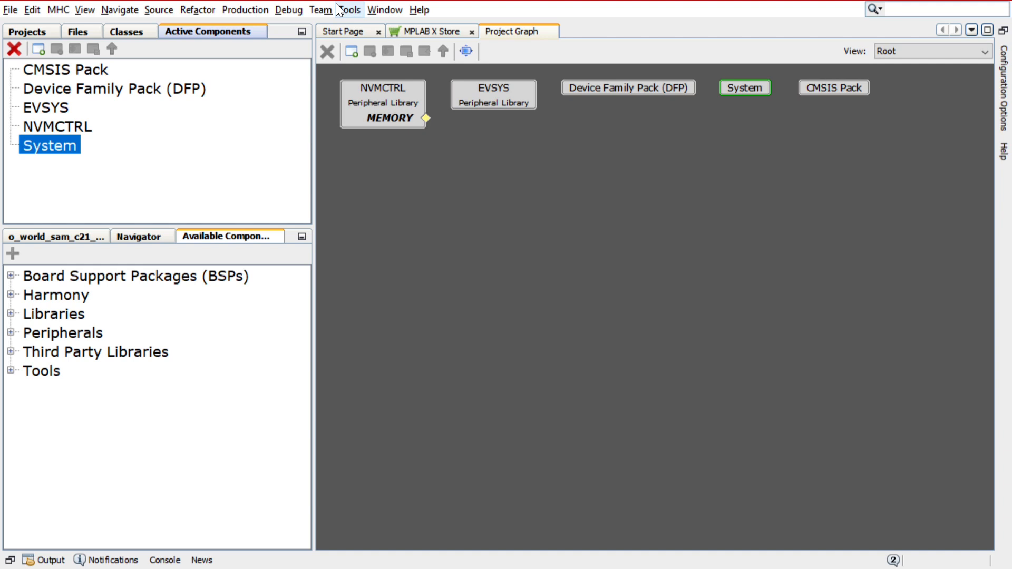
left_click(903, 8)
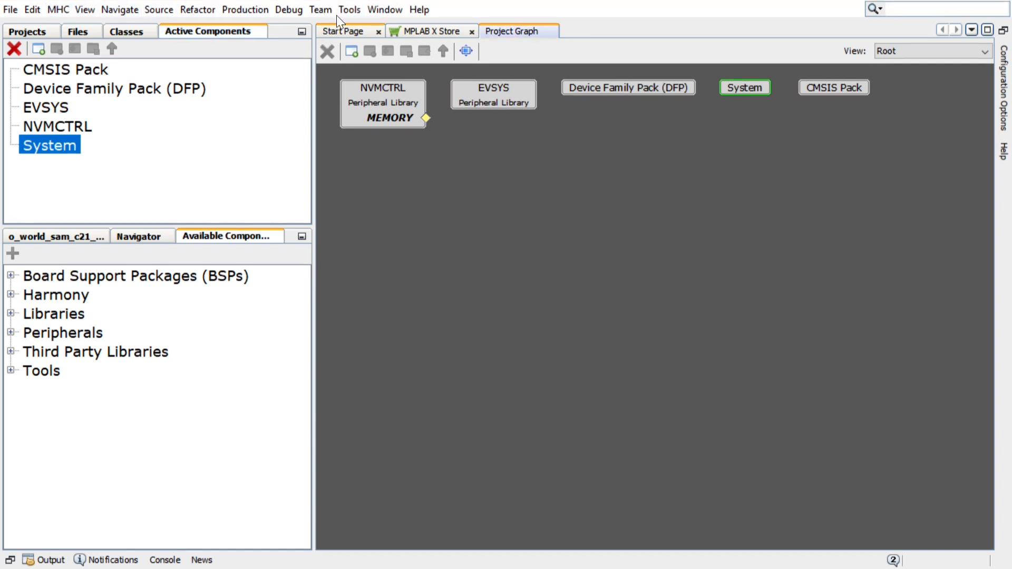
left_click(348, 10)
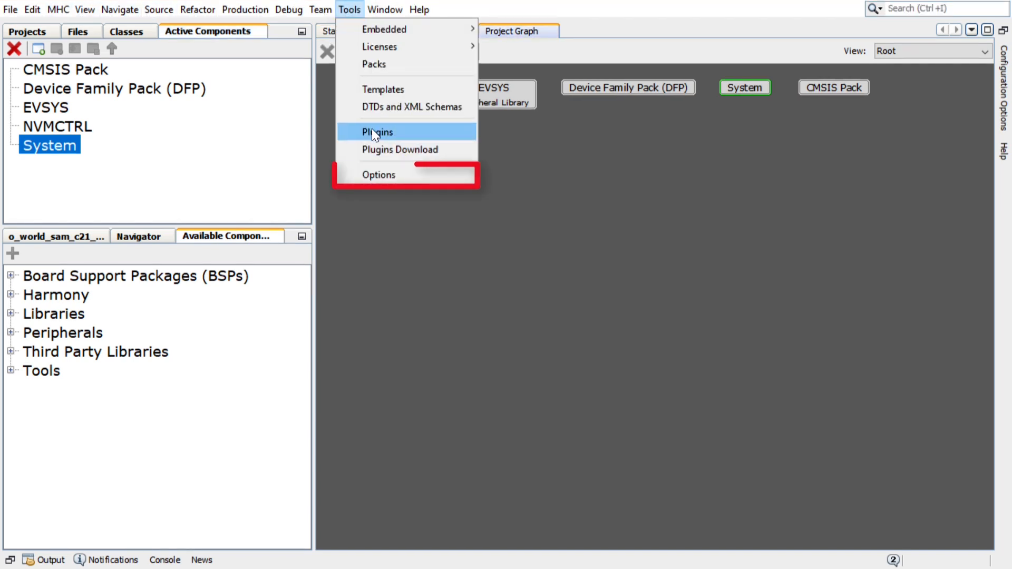
left_click(380, 174)
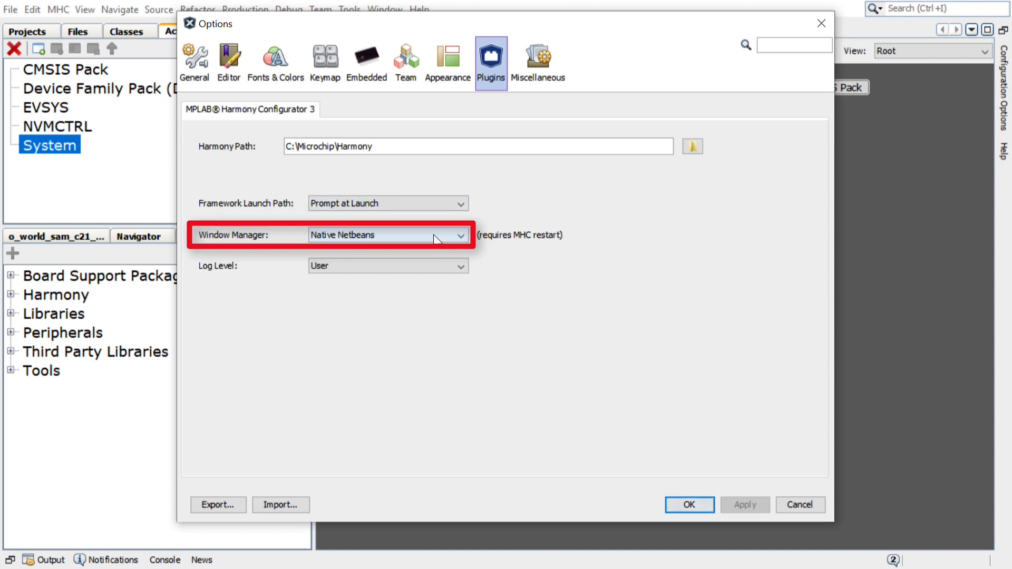
left_click(689, 503)
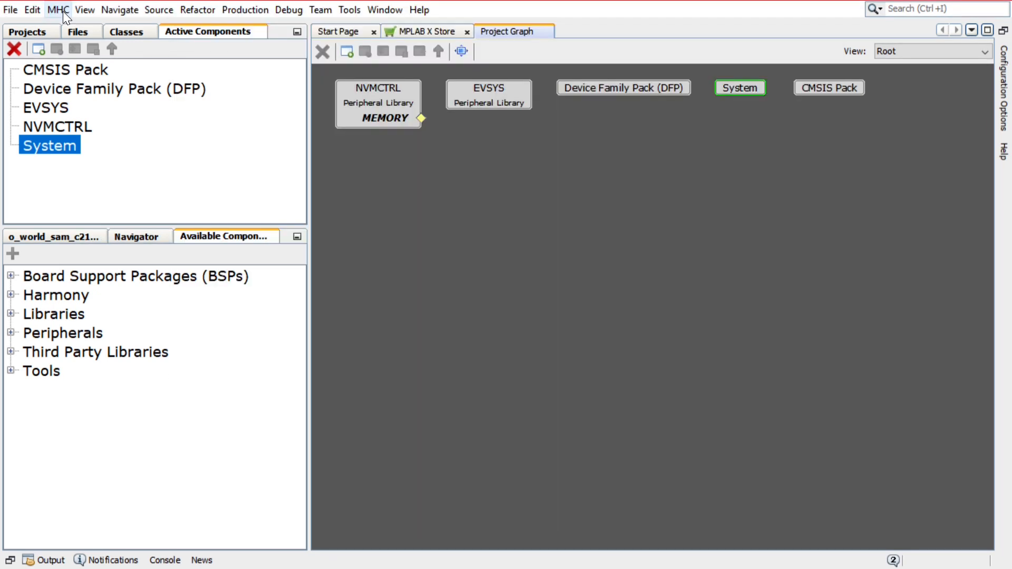
Step: Bring up the Clock Easy View diagram via MHC > Tools > Clock Configuration
left_click(58, 9)
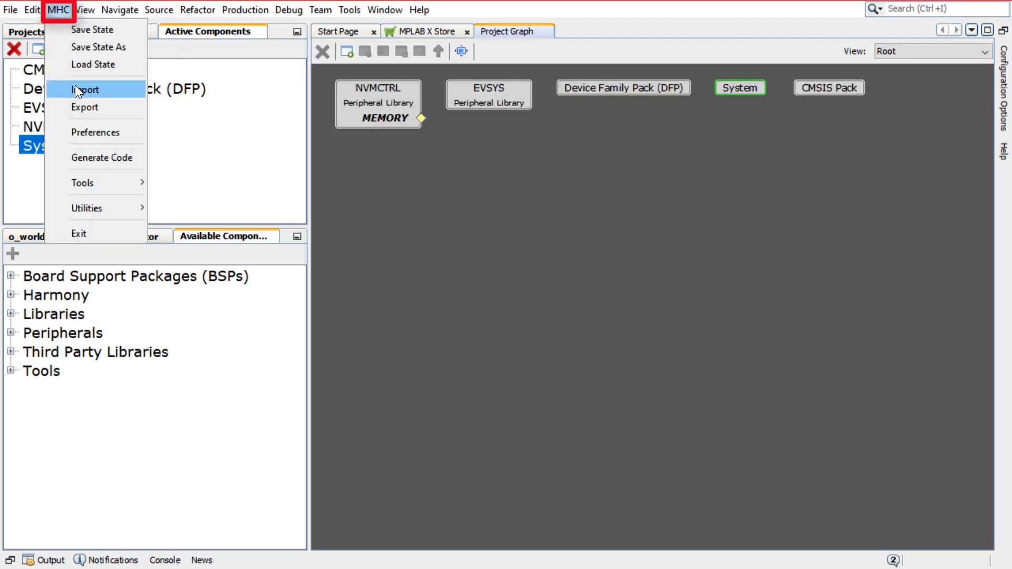
mouse_move(82, 182)
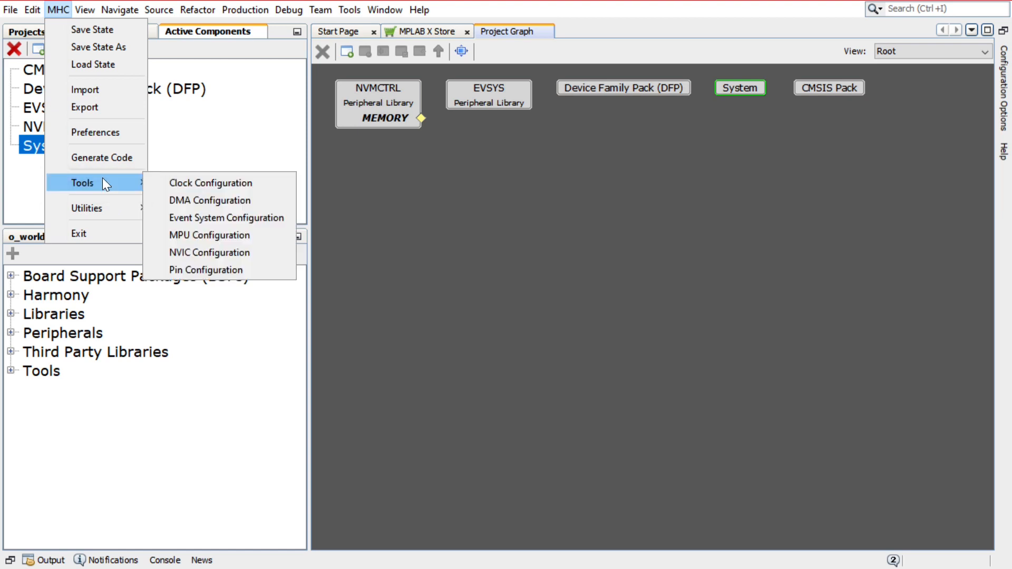
left_click(210, 182)
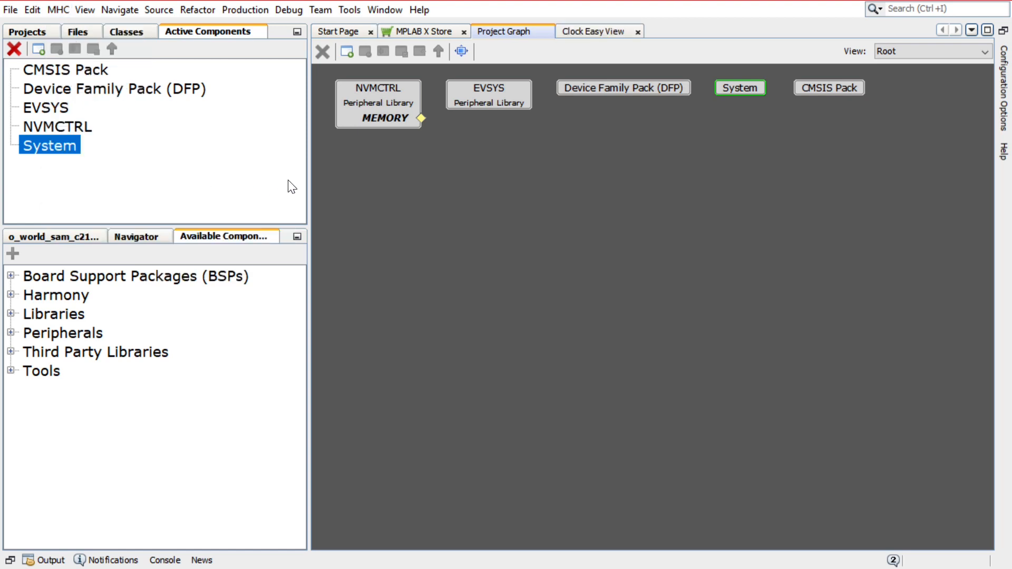
left_click(593, 30)
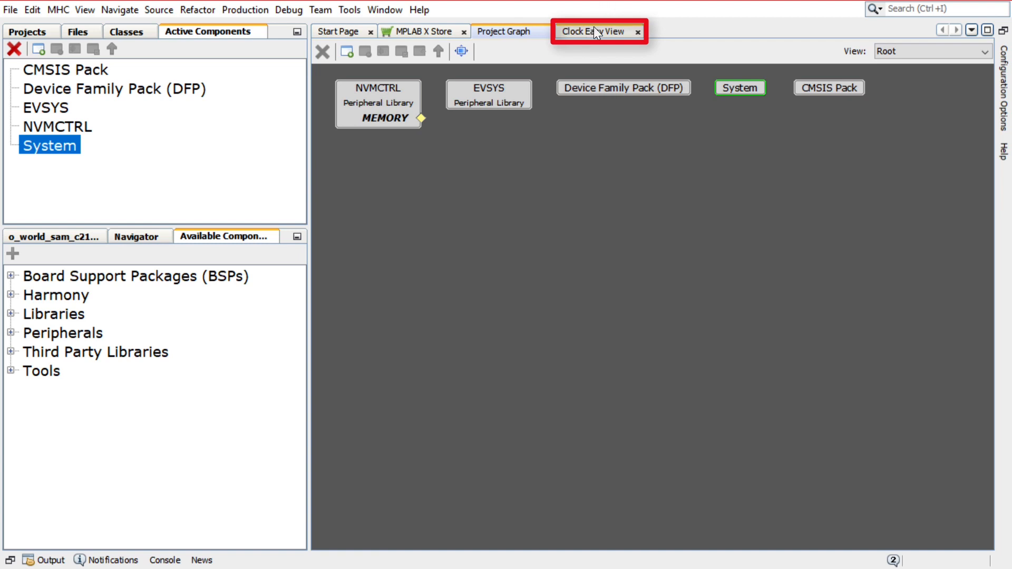
left_click(588, 31)
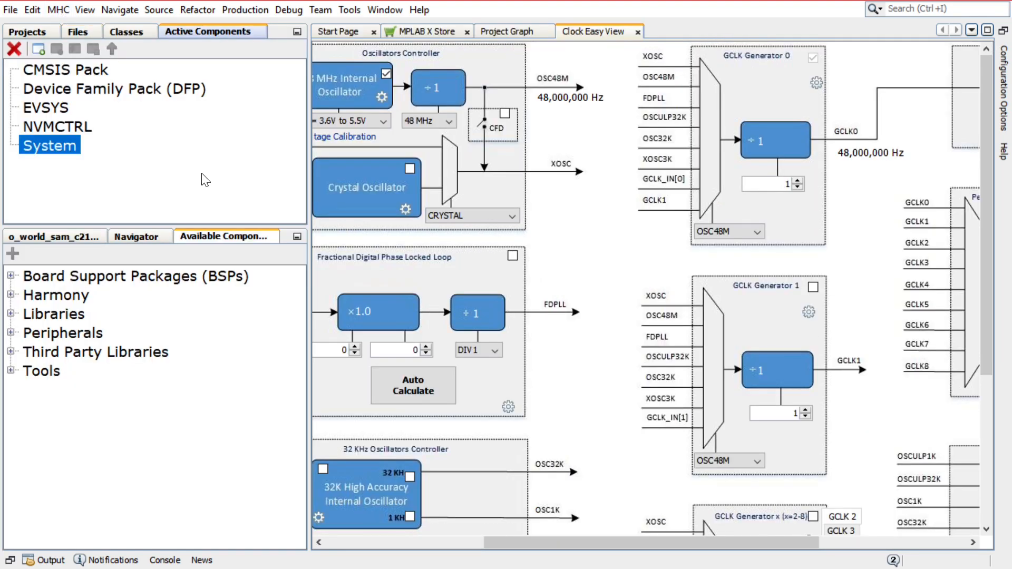
Step: Add SERCOM4 from Available Components > Peripherals > SERCOM to the project graph
left_click(224, 236)
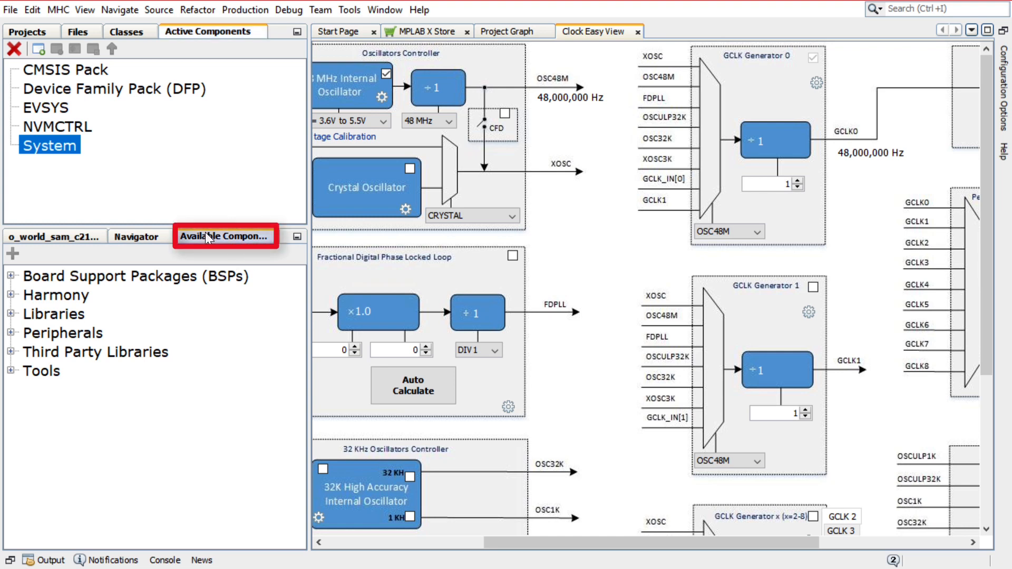
left_click(14, 333)
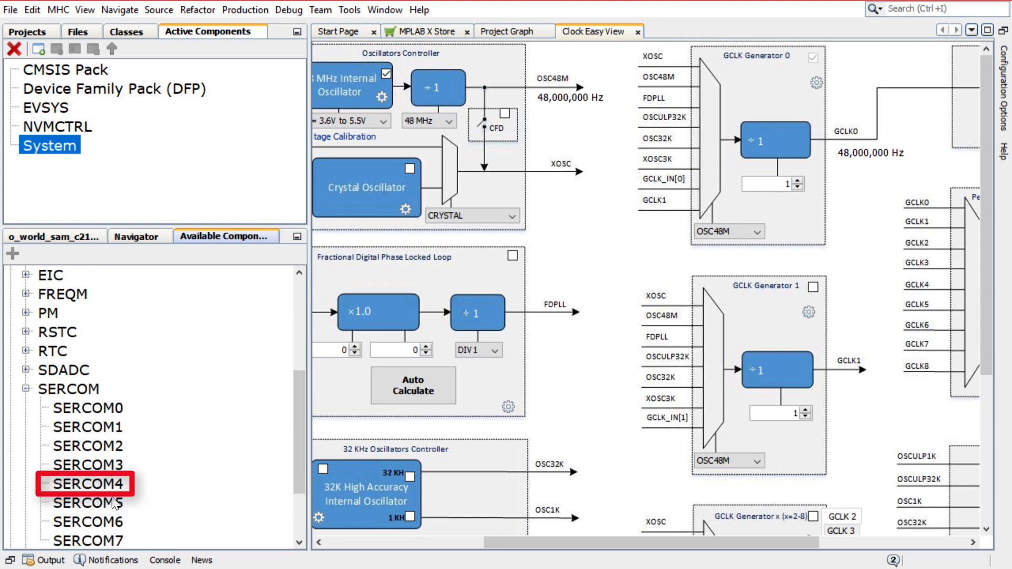
left_click(88, 484)
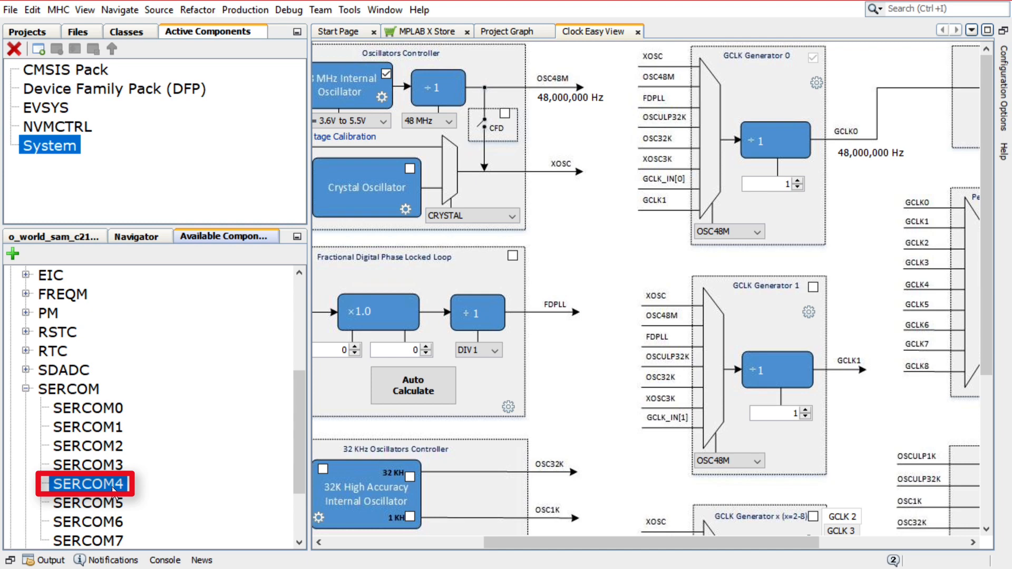
double_click(90, 483)
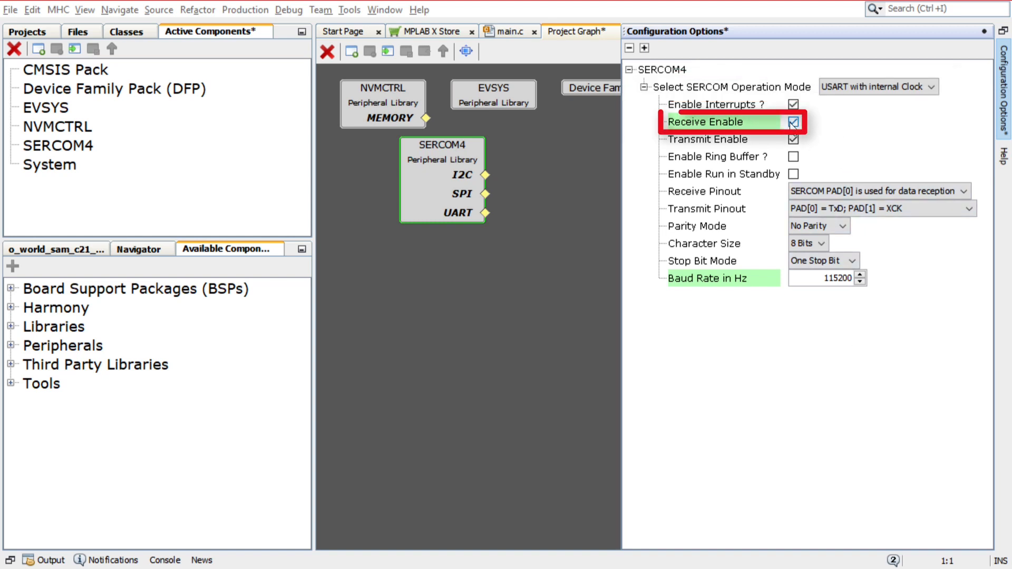
Step: Disable SERCOM4 receive, set baud rate 9600 and transmit pinout PAD[2] = TxD; PAD[3] = XCK
left_click(793, 123)
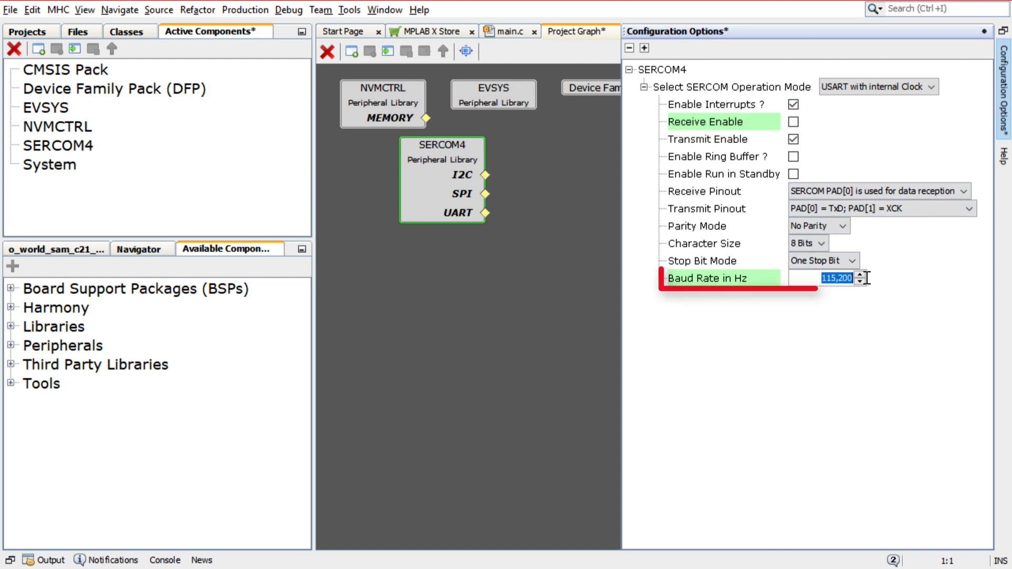
type("9600")
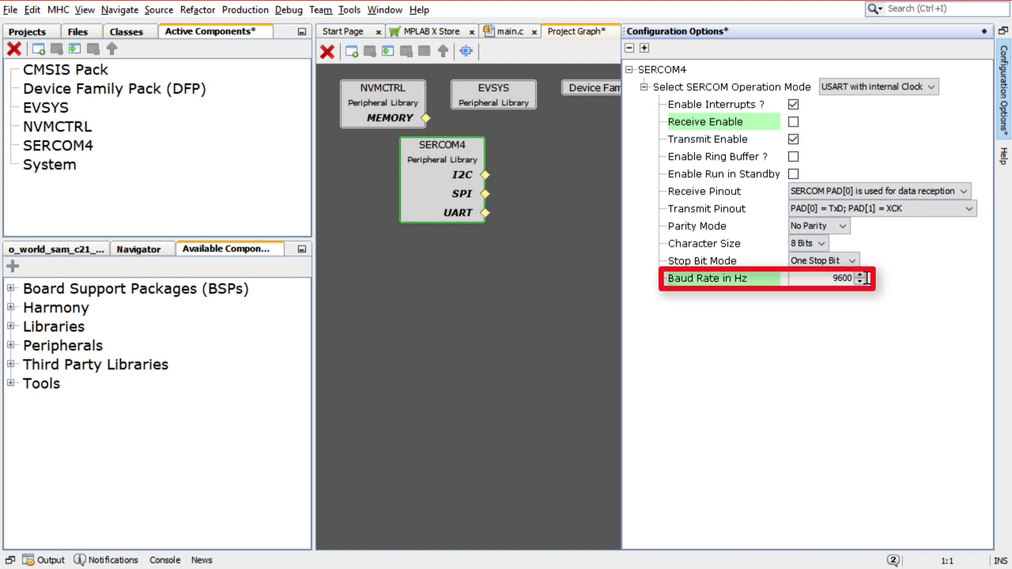
left_click(878, 208)
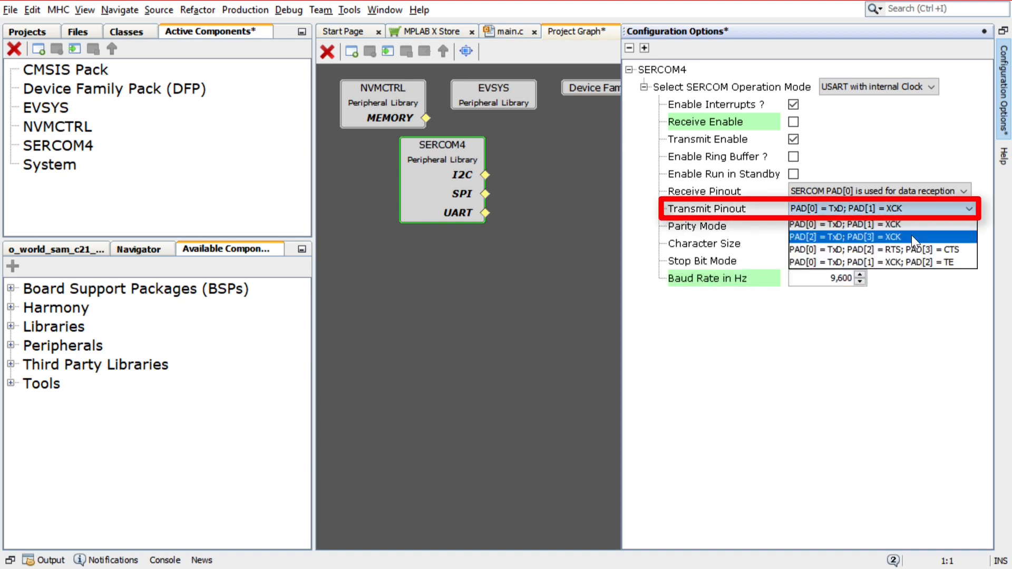
left_click(846, 237)
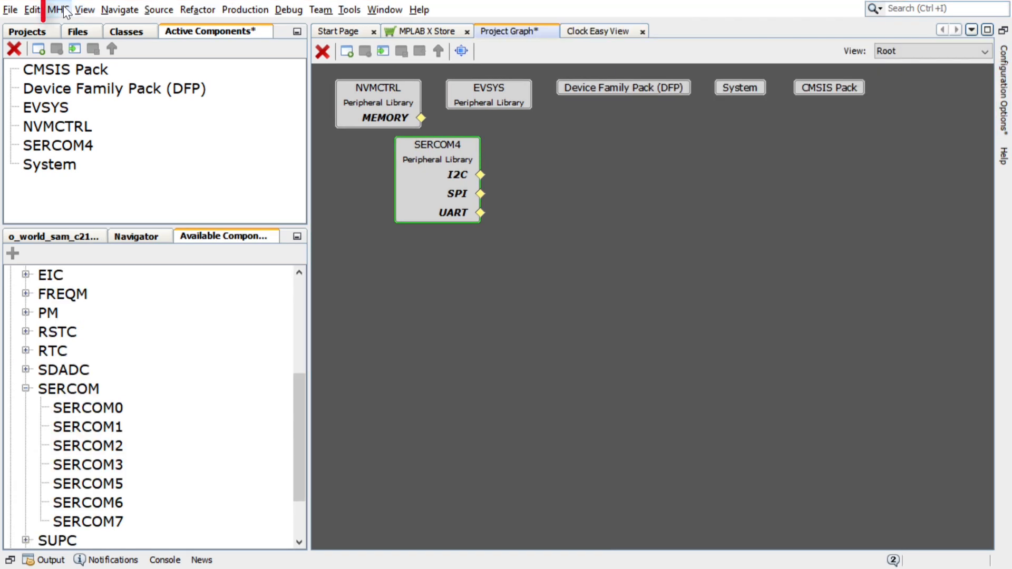
Step: Show the ATSAMC21N18A Pin Diagram and Pin Table views via MHC > Tools > Pin Configuration
left_click(57, 9)
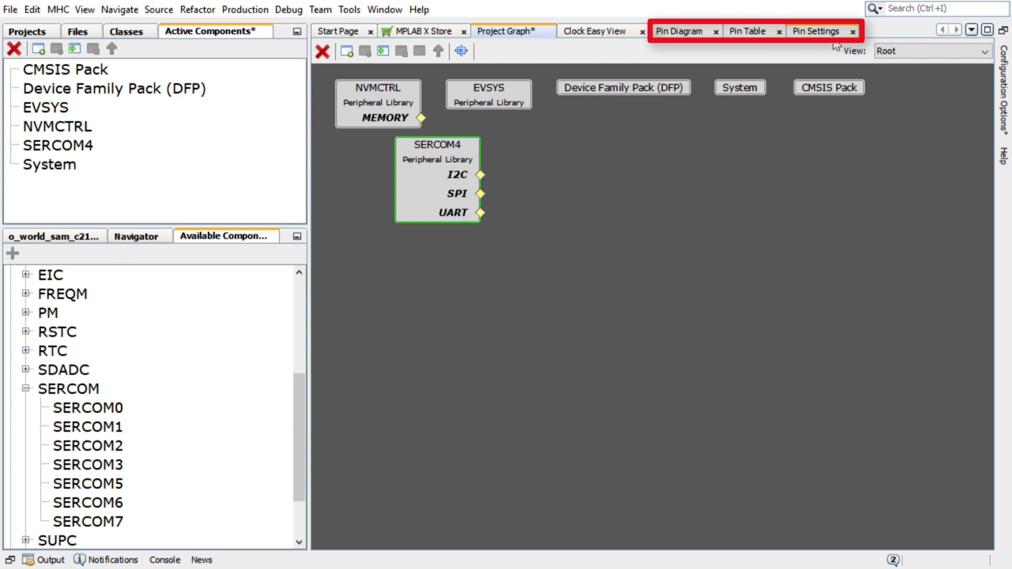
left_click(677, 31)
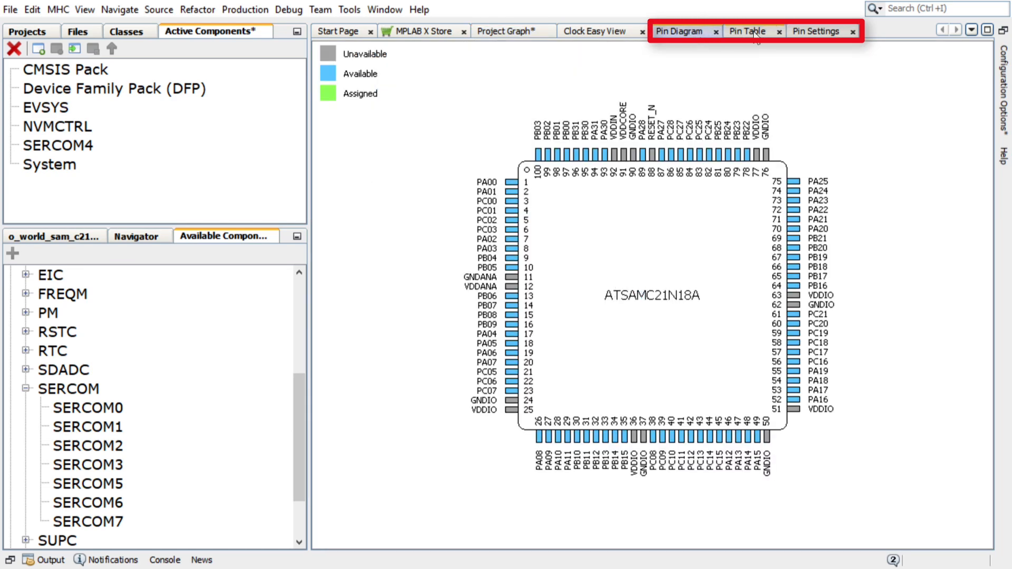
left_click(747, 31)
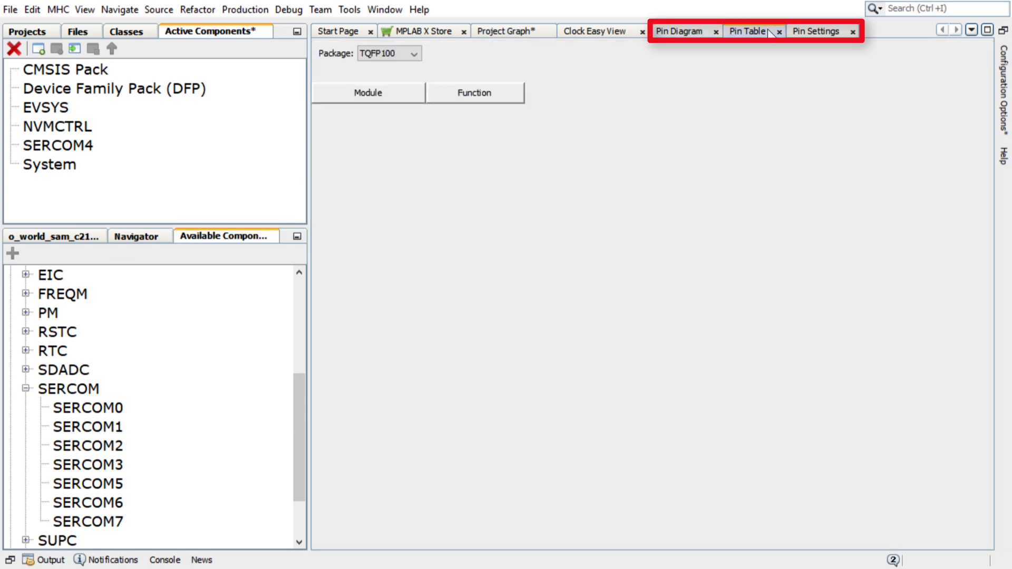
left_click(746, 30)
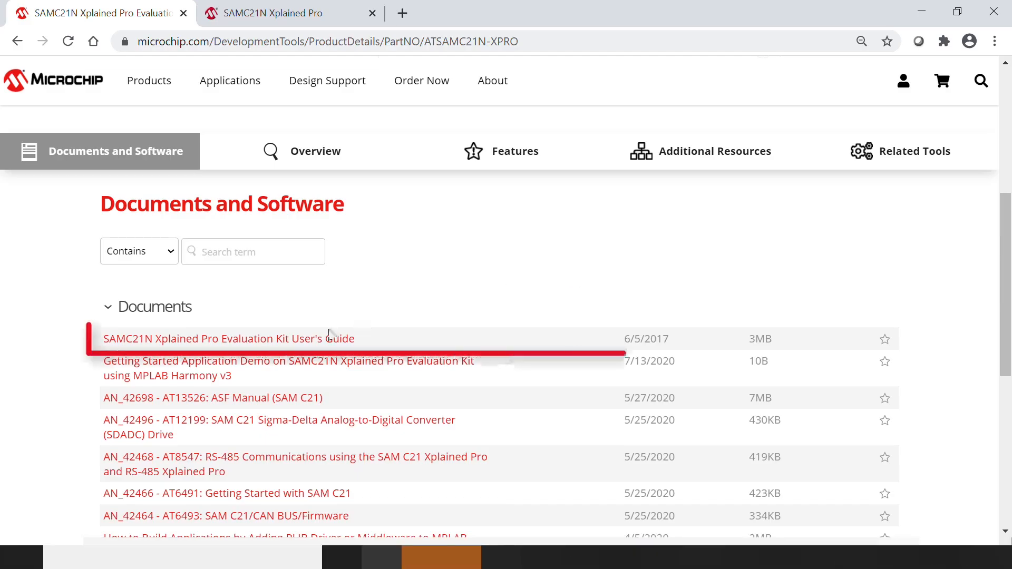
Step: View the SAMC21N Xplained Pro user's guide Table 4-30 showing PB10/PB11 as SERCOM4 UART lines
left_click(229, 338)
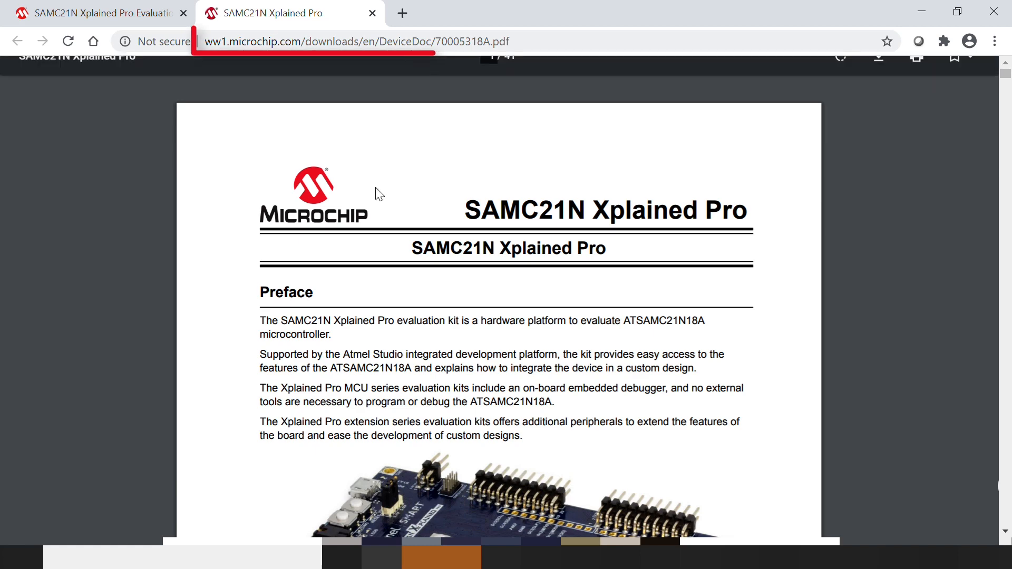
scroll("down", 3)
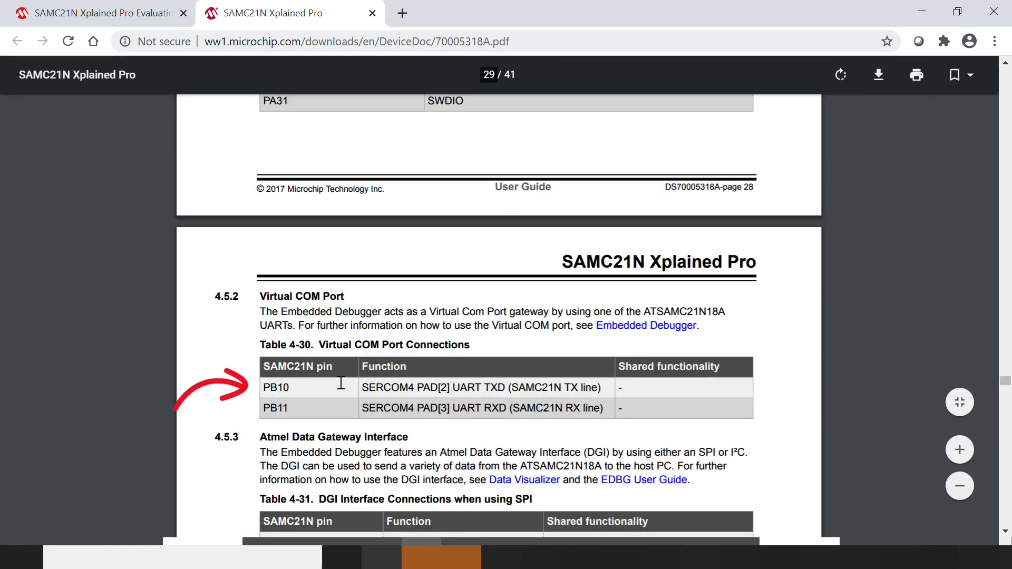
left_click_drag(364, 387, 600, 386)
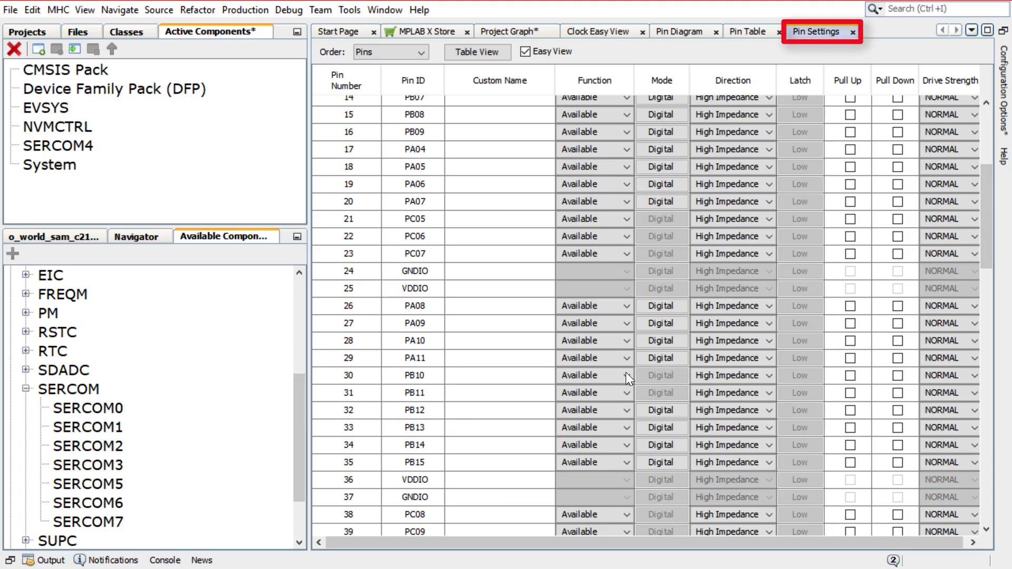
Step: Assign function SERCOM4_PAD2 to pin PB10 in Pin Settings
left_click(623, 375)
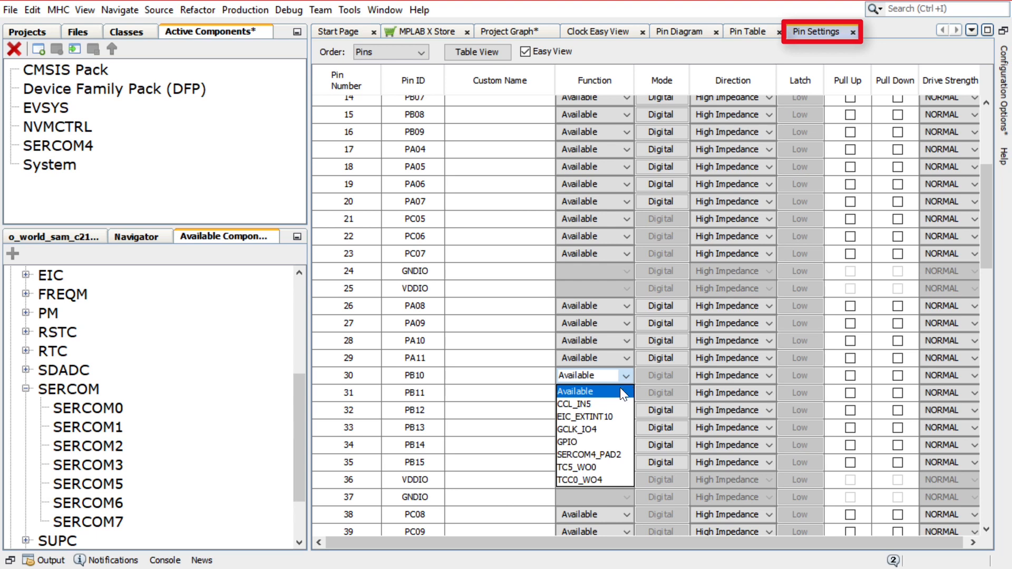
left_click(575, 391)
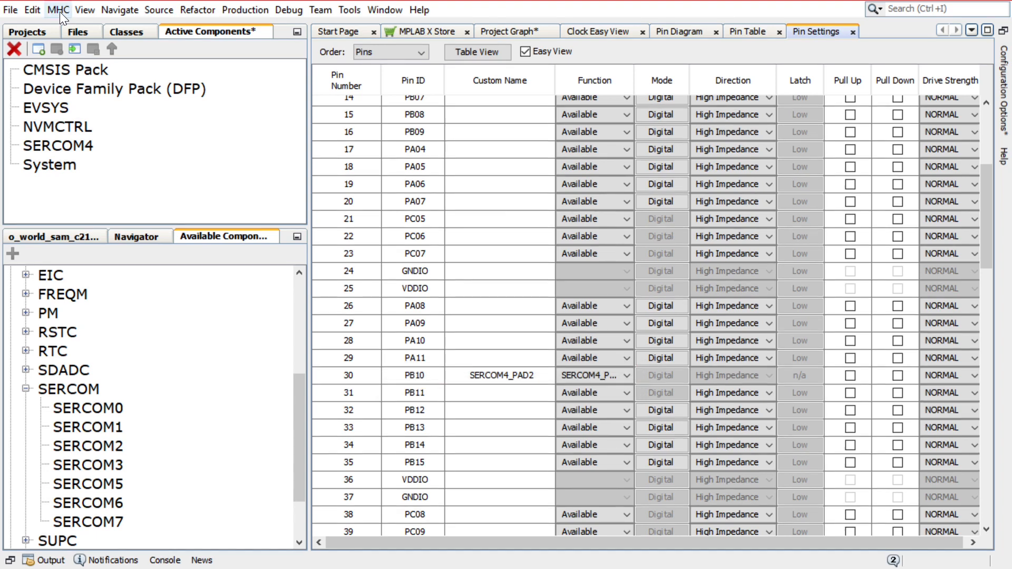
left_click(58, 9)
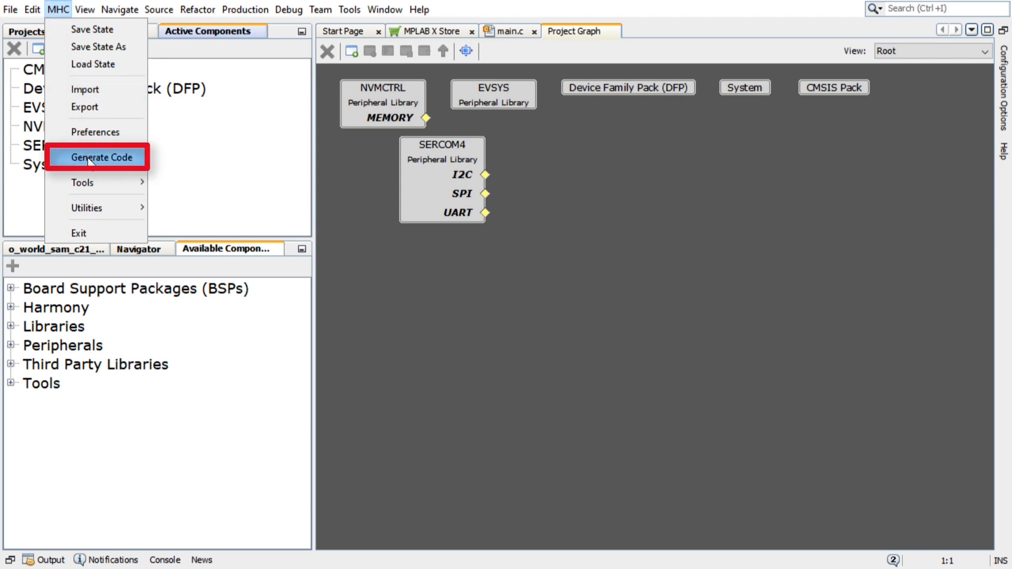
Step: Generate the Harmony code, creating clock, evsys, nvic, nvmctrl, port and sercom folders
left_click(100, 157)
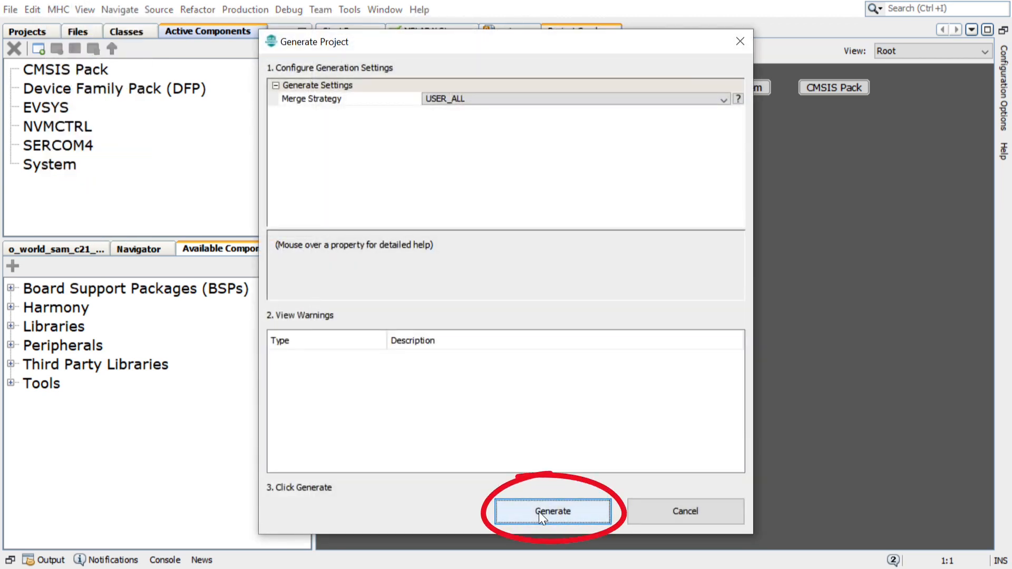
left_click(552, 511)
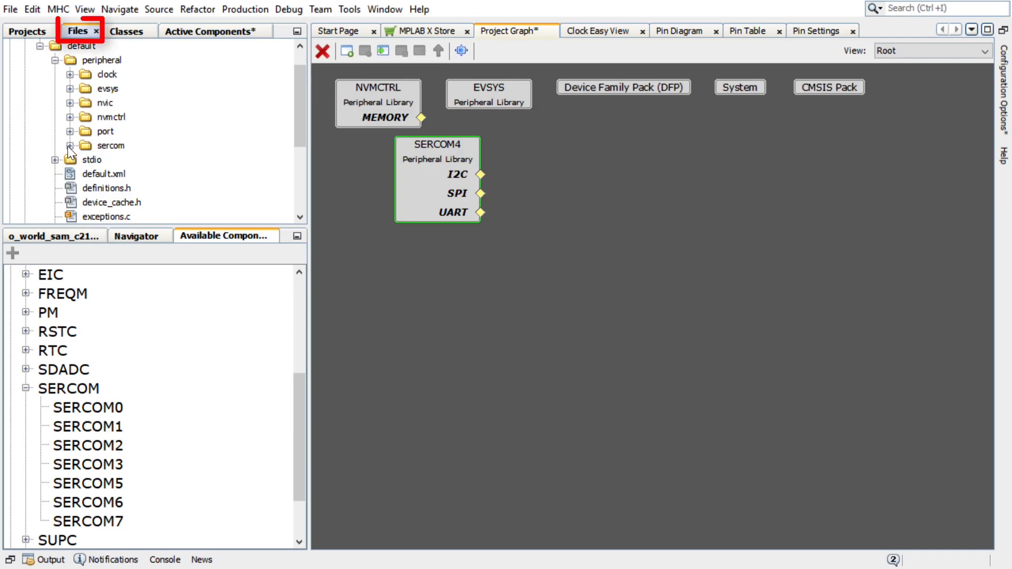
Step: Browse the generated peripheral source folders before editing main.c
left_click(69, 145)
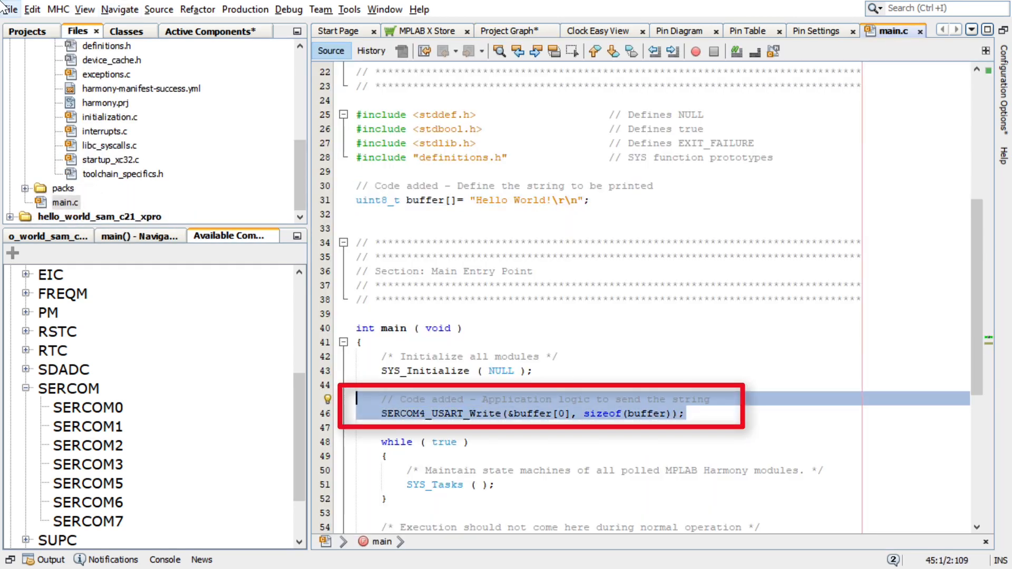
mouse_move(329, 404)
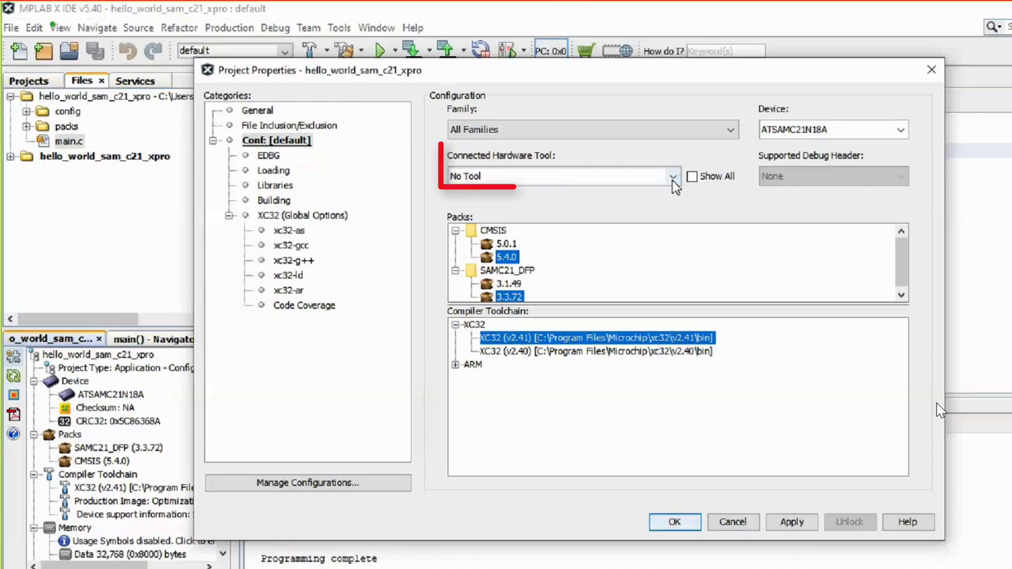
Step: Set the connected hardware tool to SAM C21N Xplained Pro and apply the properties
left_click(674, 176)
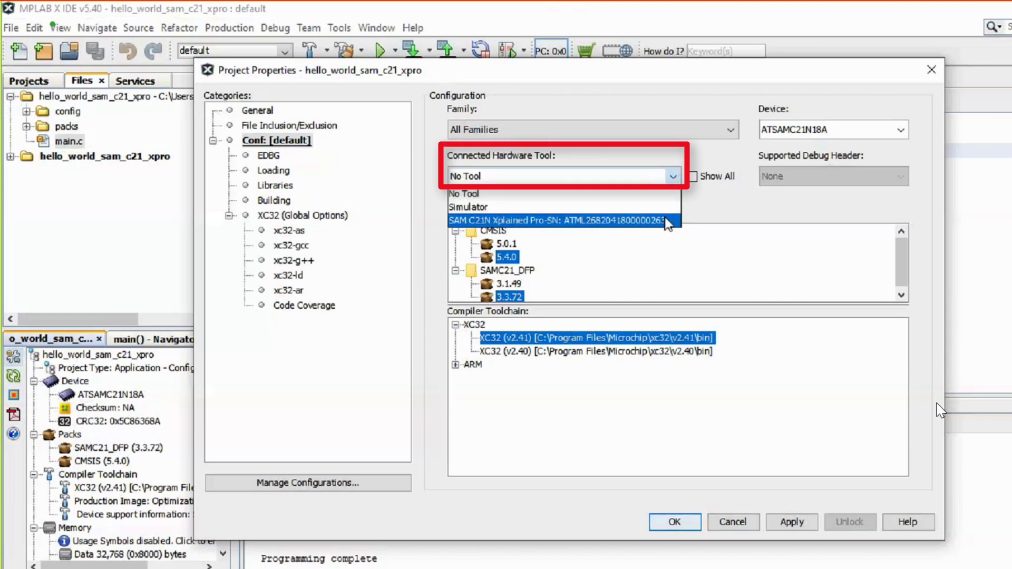
left_click(558, 222)
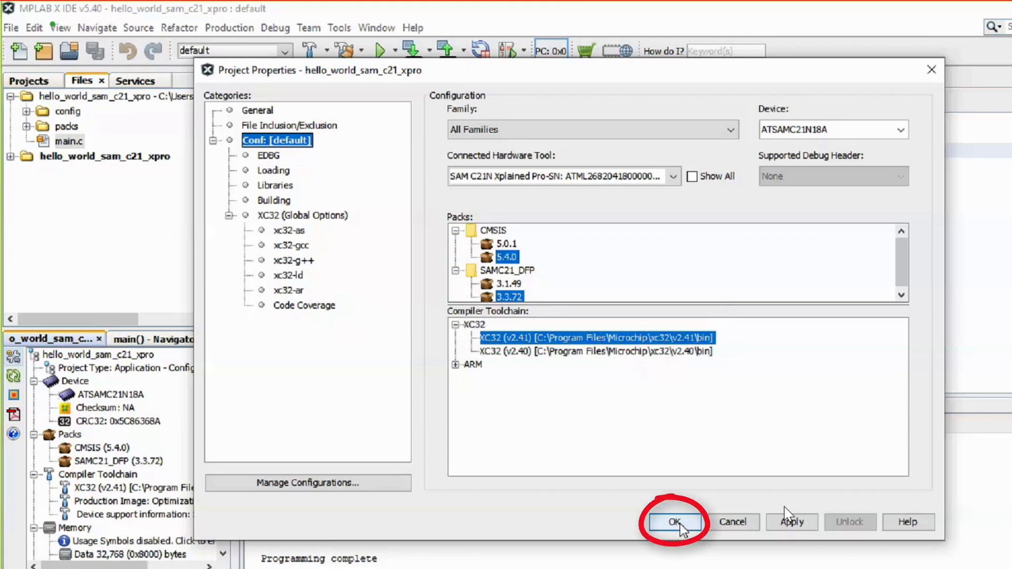
left_click(676, 522)
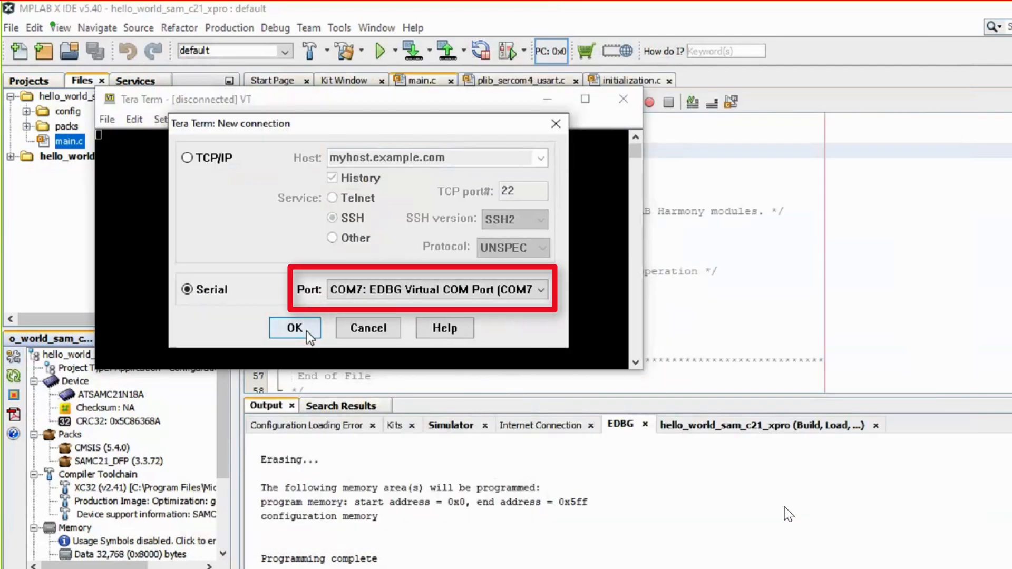
Step: Connect Tera Term to EDBG virtual COM7 and set the serial speed to 9600 baud
left_click(540, 289)
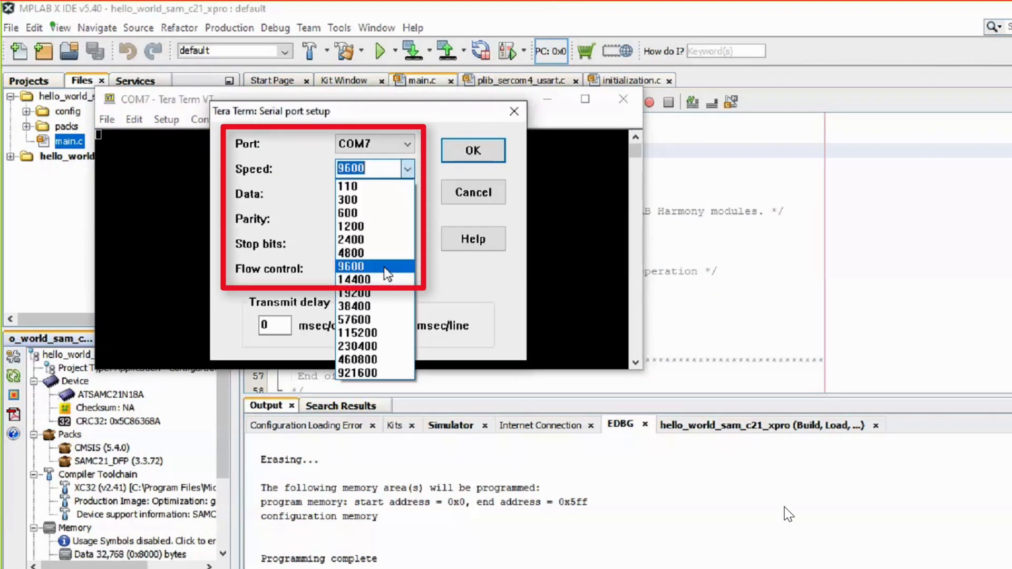
left_click(349, 266)
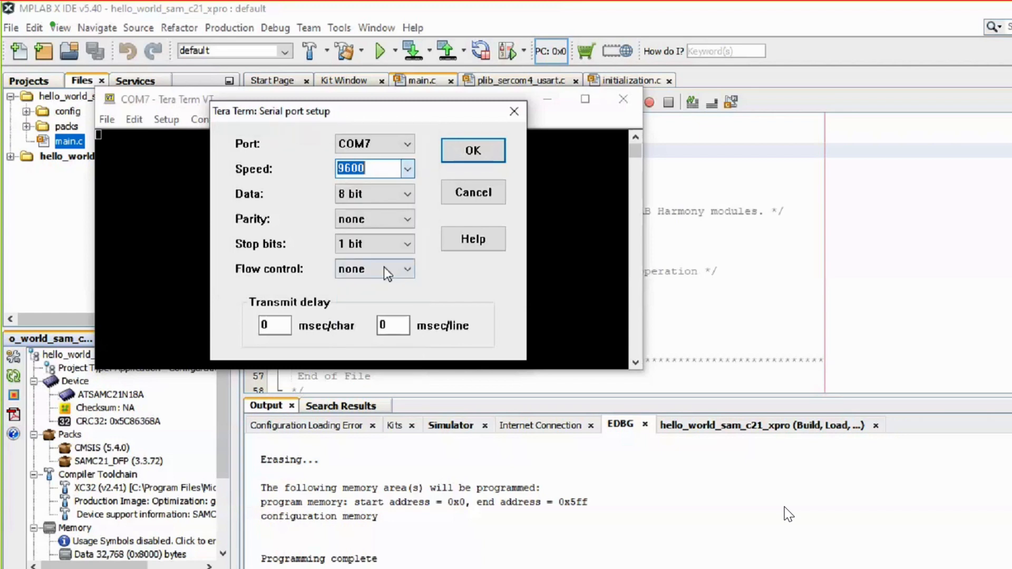
left_click(405, 51)
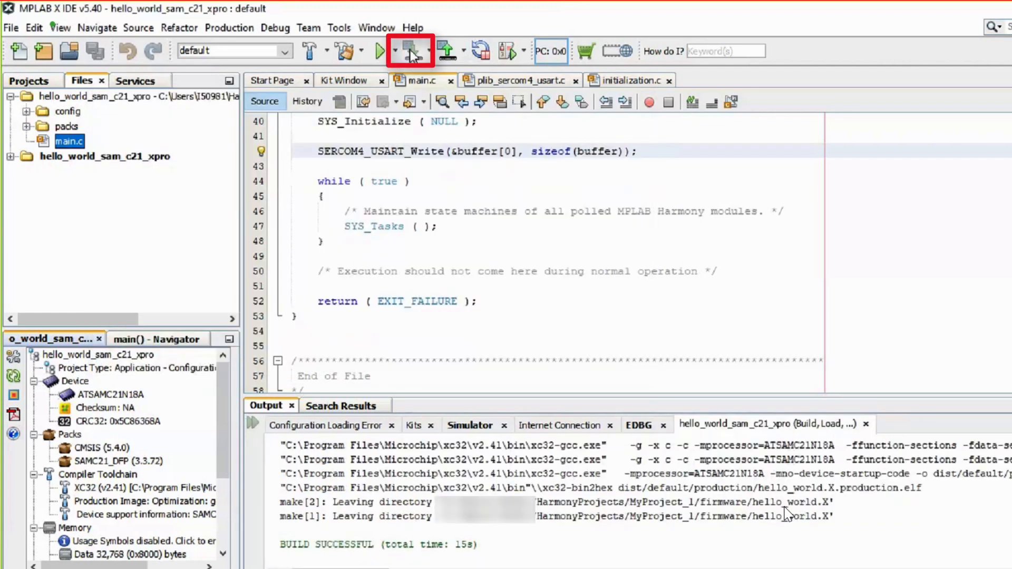
mouse_move(424, 361)
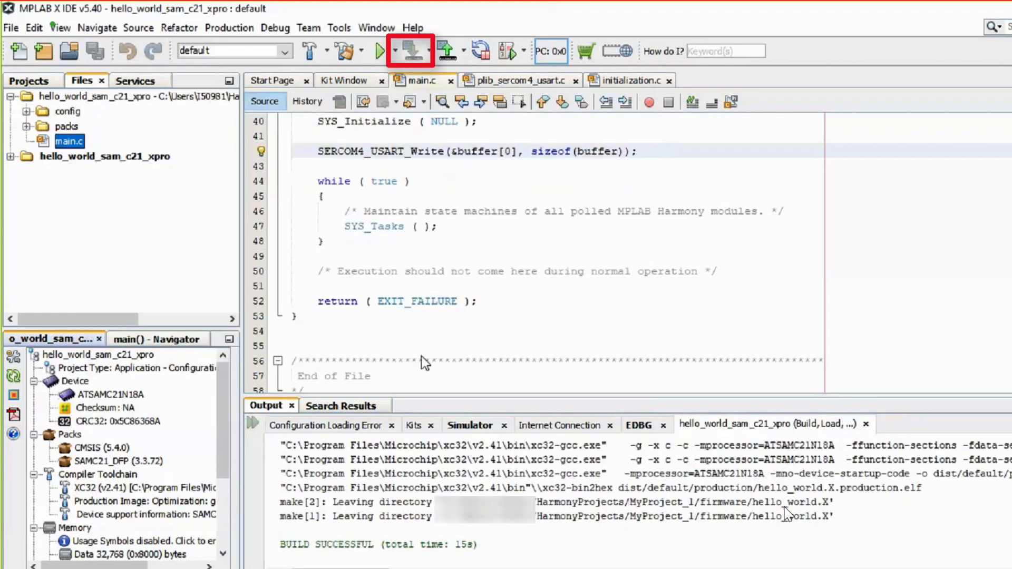
Step: Make and program the hello_world project onto the board
left_click(407, 51)
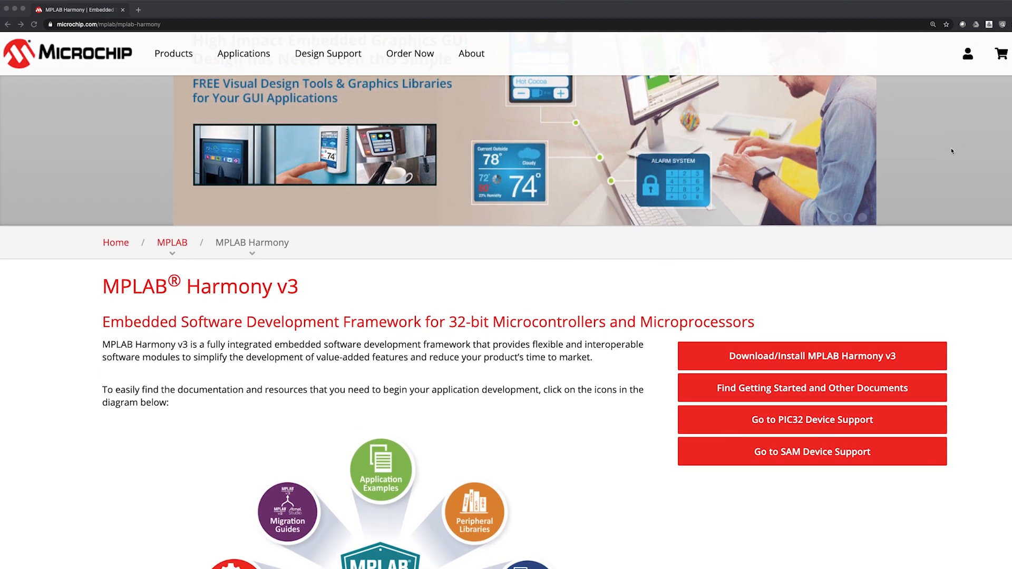
Step: Open the MPLAB Harmony Basics articles from the Harmony v3 page diagram
scroll("down", 3)
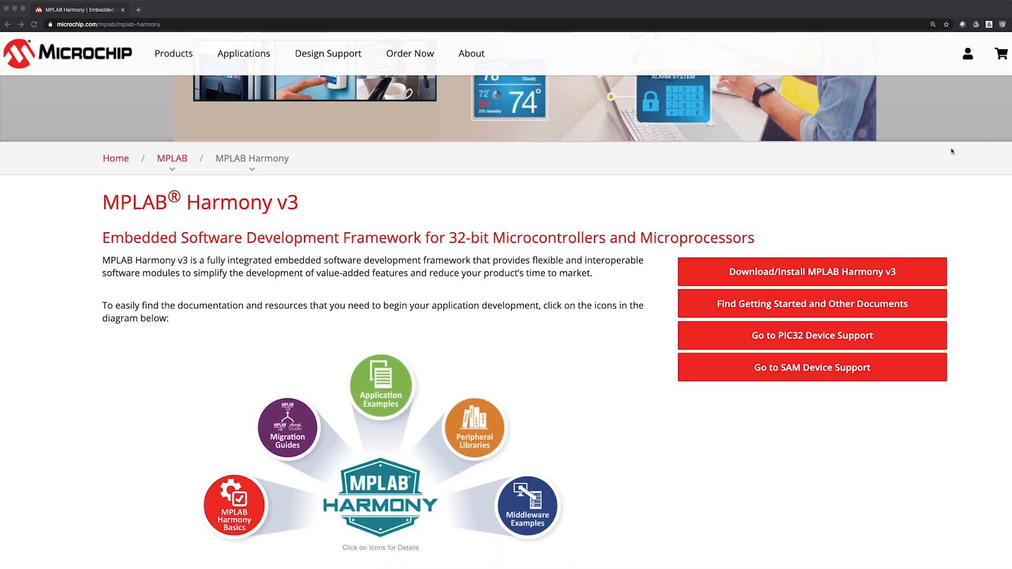
scroll("down", 3)
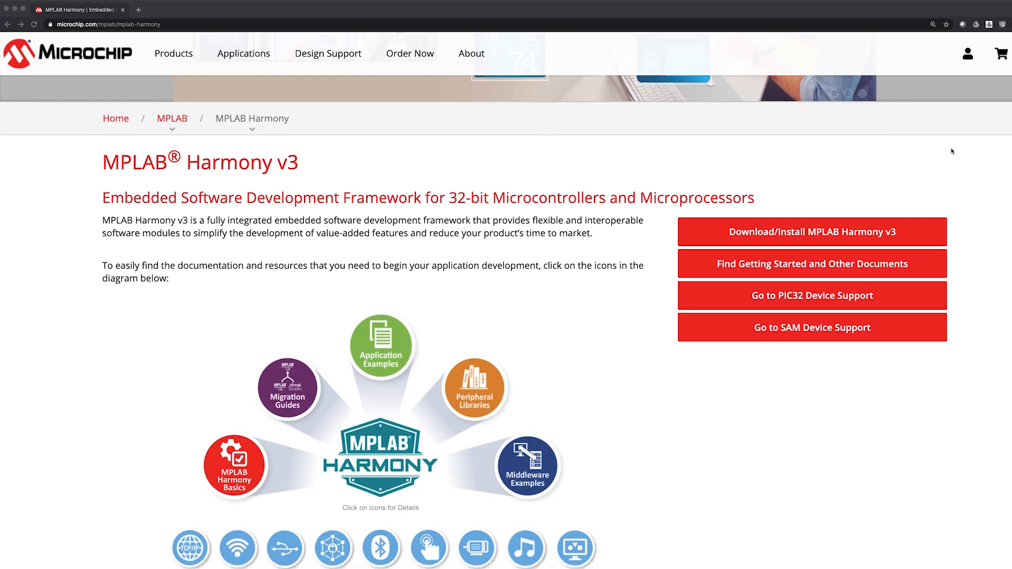
left_click(233, 467)
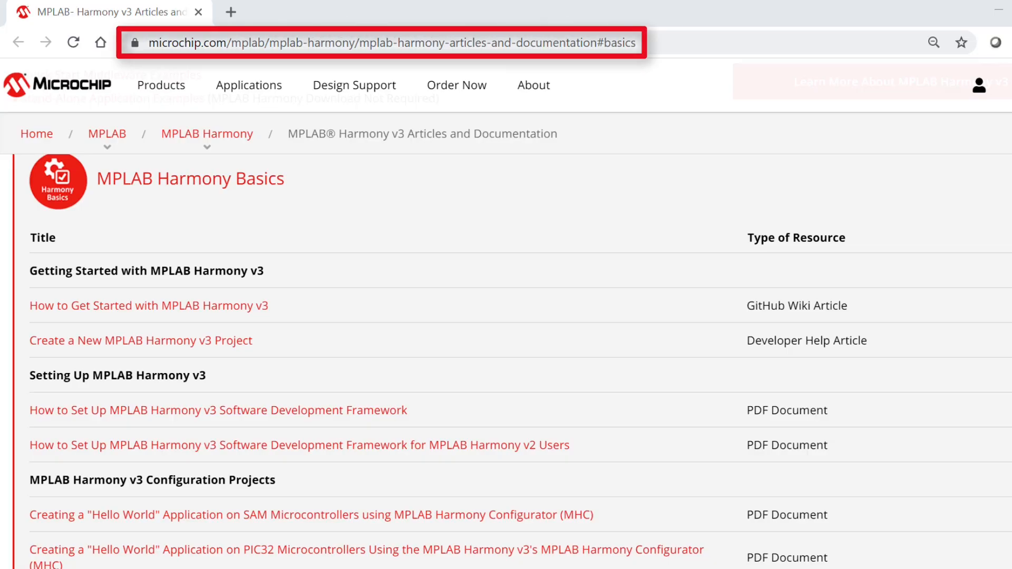